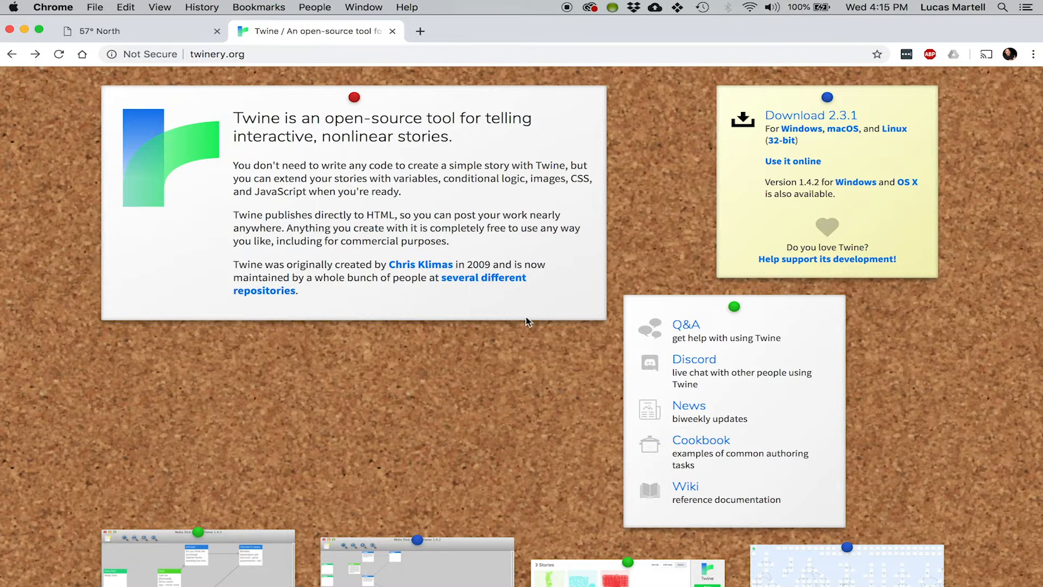
pyautogui.moveTo(490, 289)
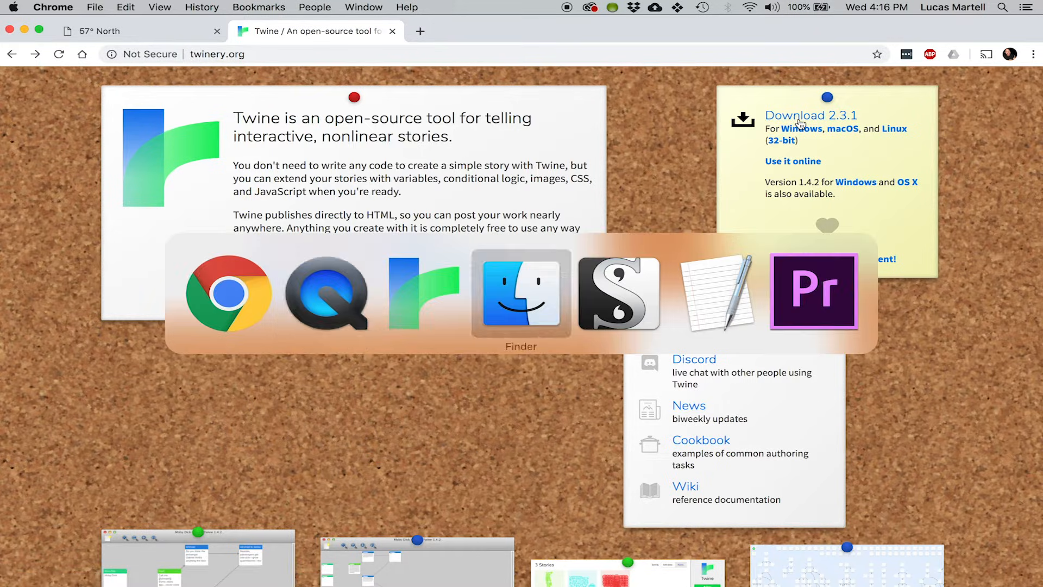
# Open 57North_Twine.html from the twine folder in Finder.
pyautogui.click(520, 292)
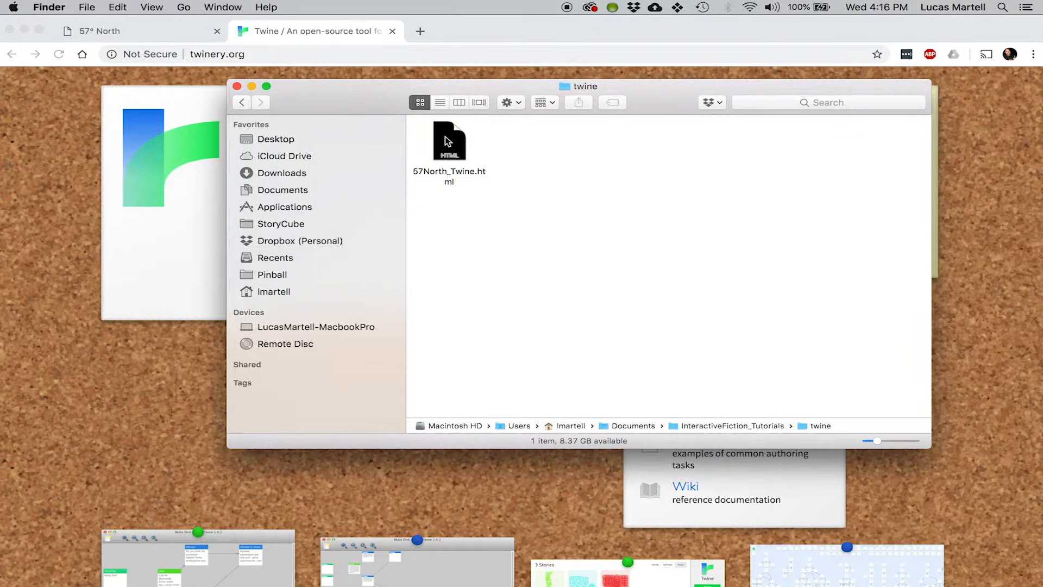
pyautogui.doubleClick(449, 141)
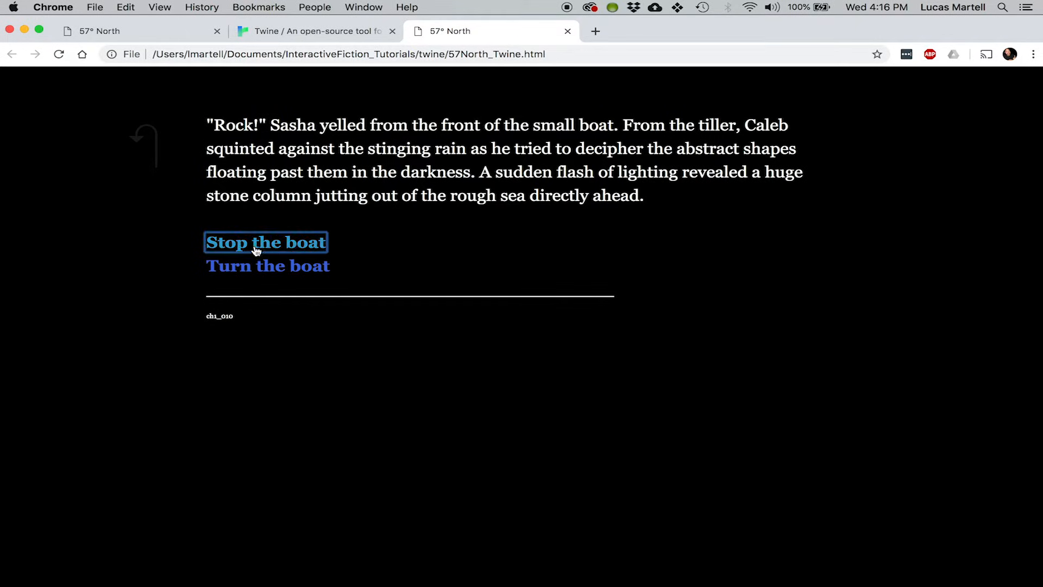
# Choose 'Stop the boat', then 'Get your bearings', and continue through the next passage.
pyautogui.click(265, 241)
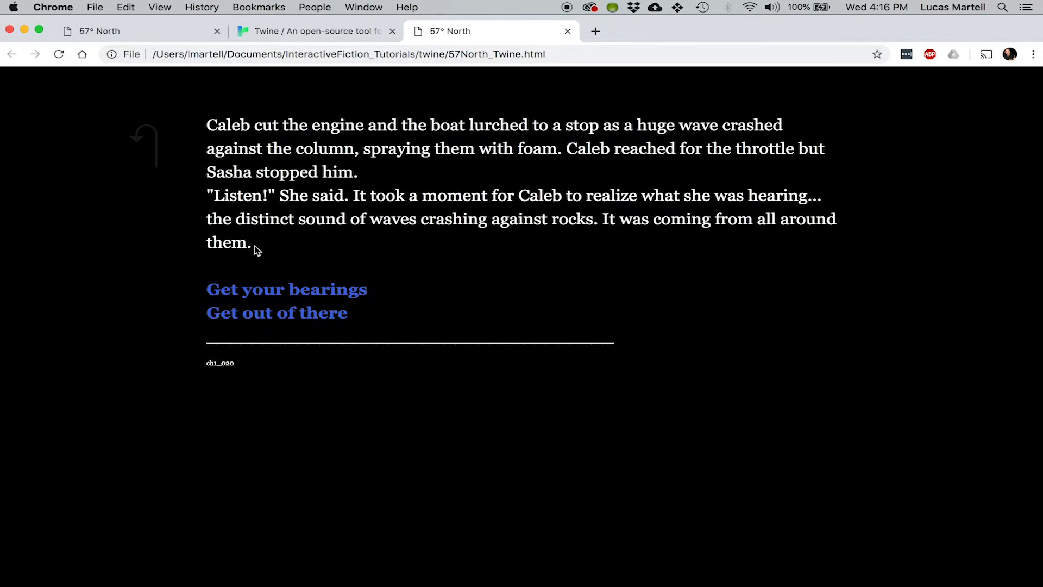
pyautogui.moveTo(286, 289)
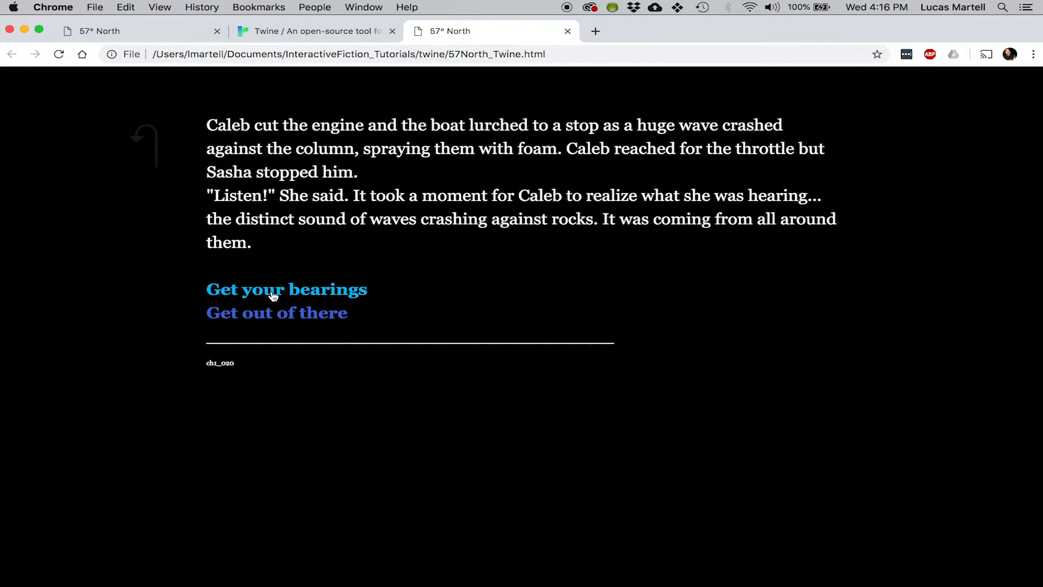
pyautogui.click(286, 289)
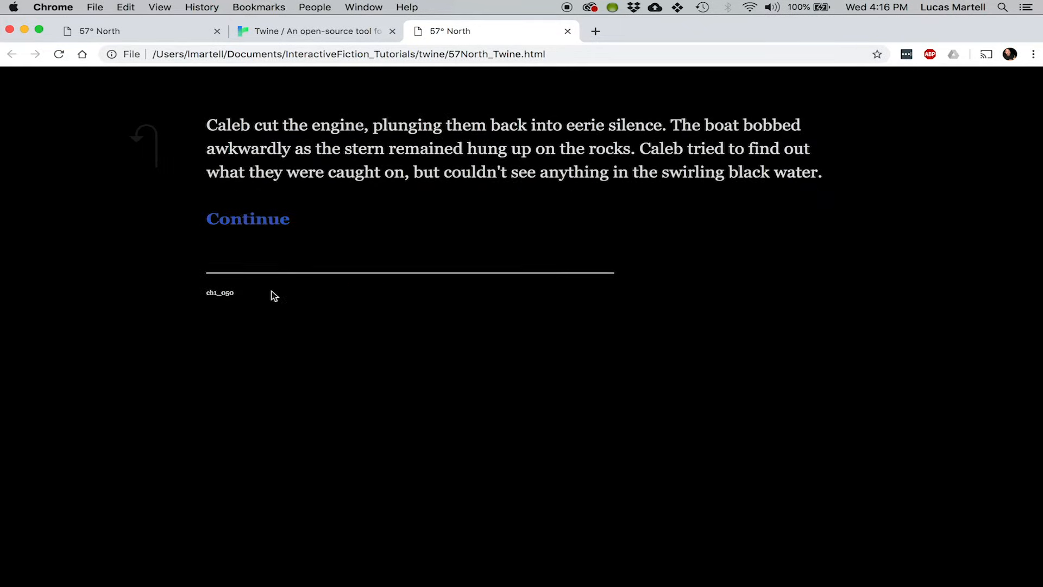
pyautogui.click(246, 218)
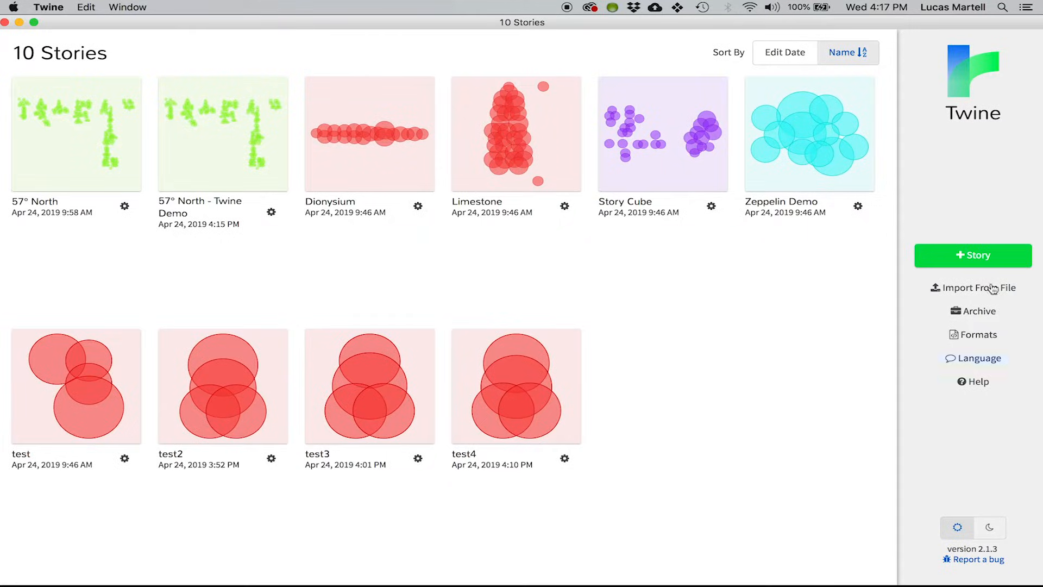
pyautogui.moveTo(976, 287)
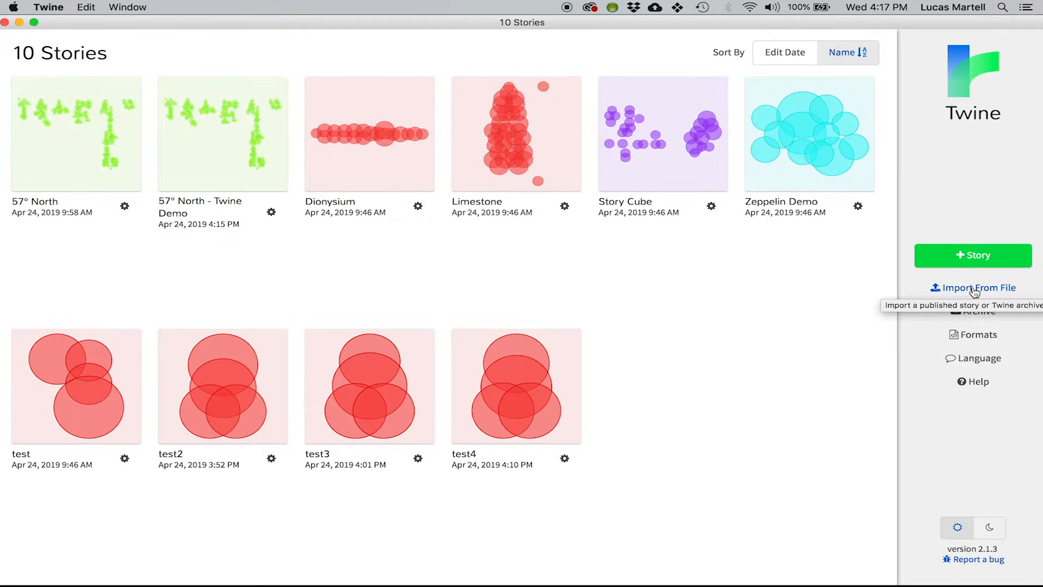
# Open the '57° North - Twine Demo' story card from the library.
pyautogui.doubleClick(221, 133)
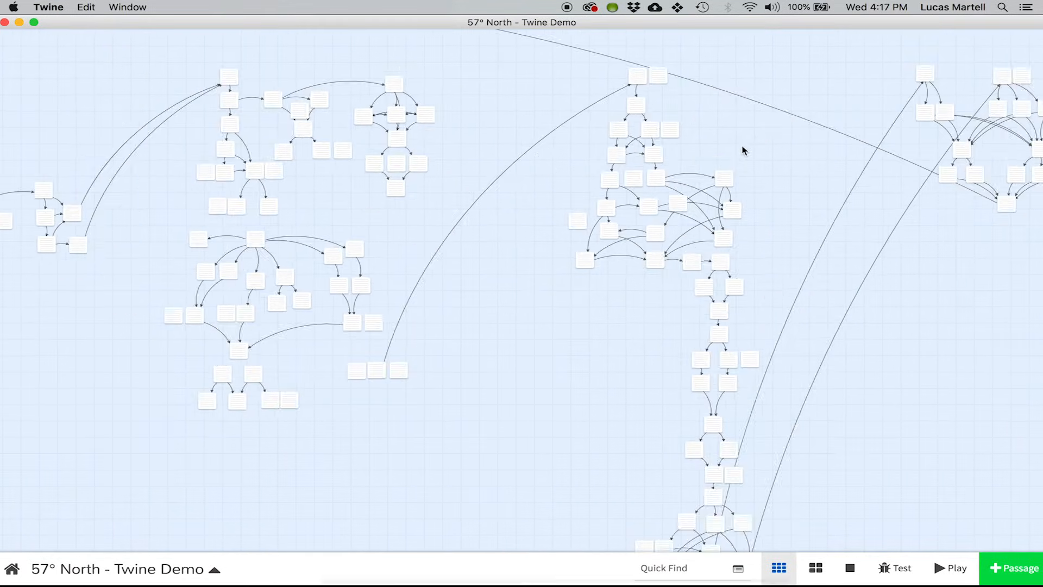
pyautogui.scroll(-3)
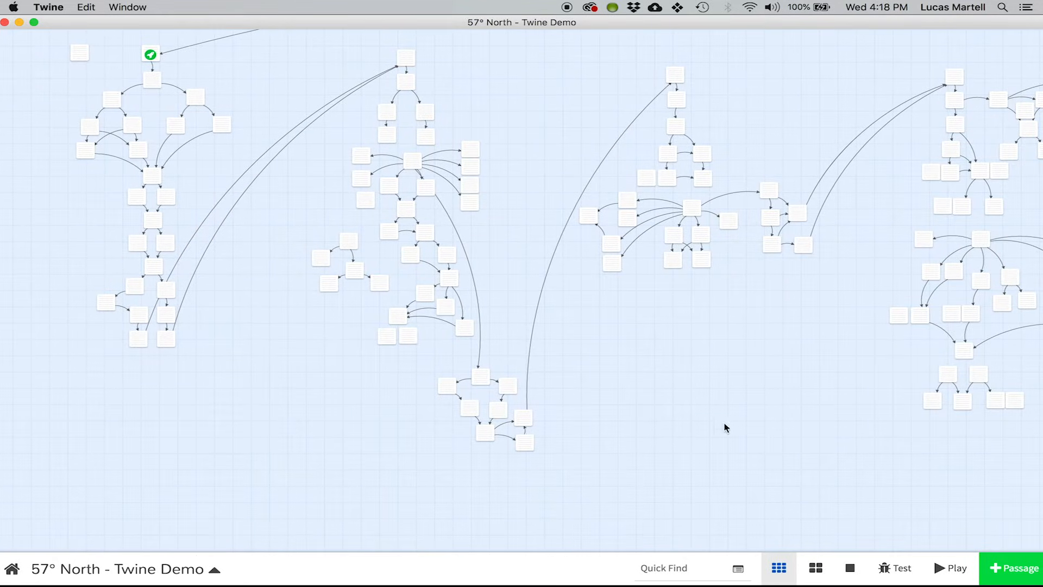
pyautogui.click(850, 568)
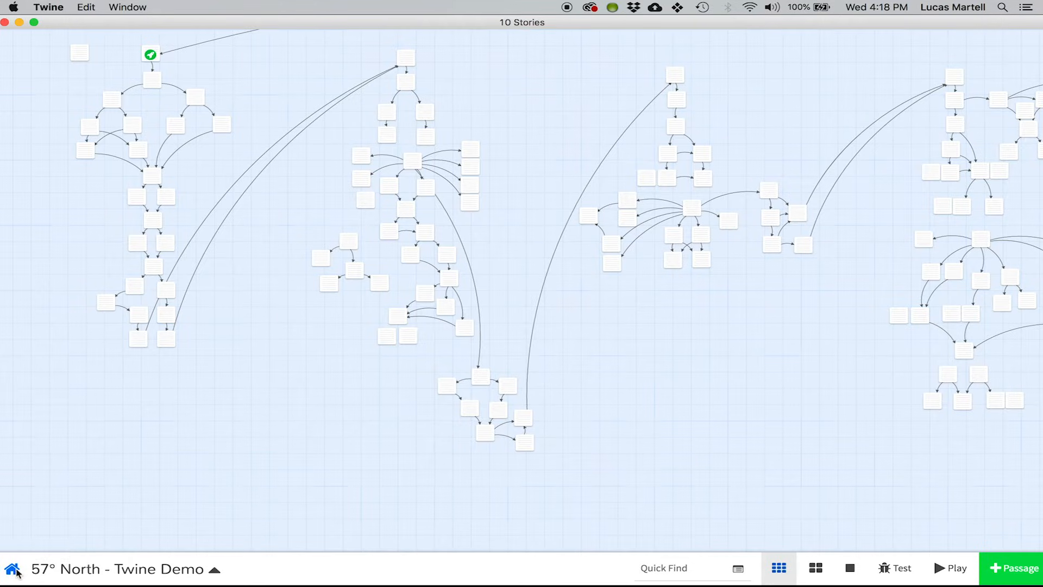
# From the library, add a new story named 'test6' and open it.
pyautogui.click(11, 568)
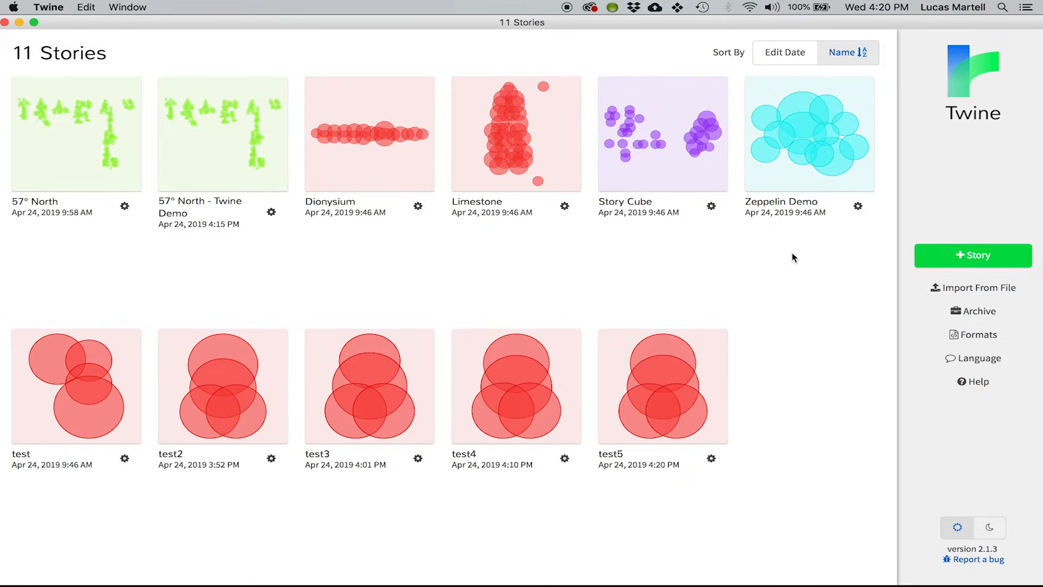
pyautogui.moveTo(977, 259)
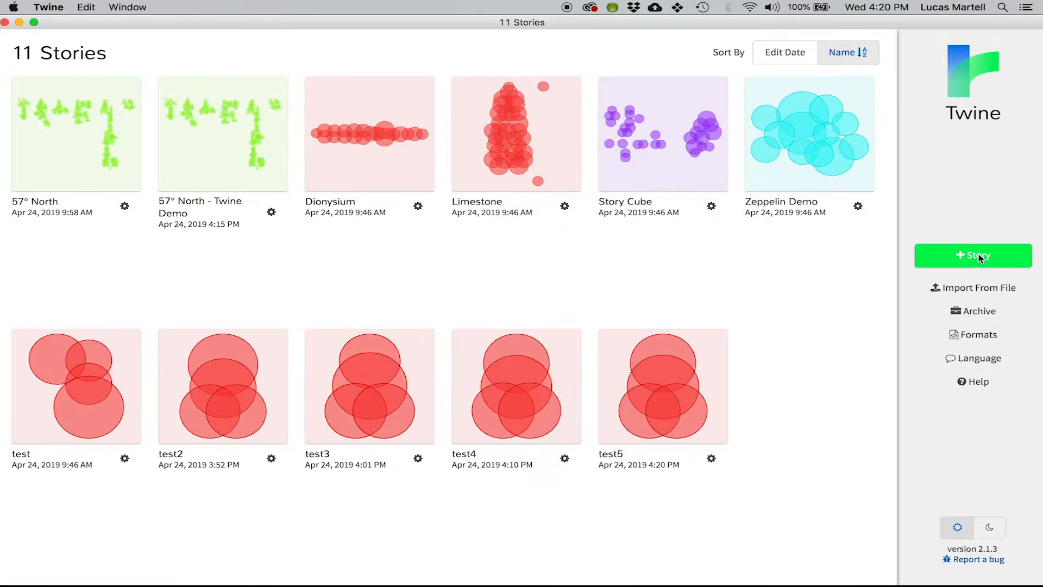
pyautogui.click(972, 255)
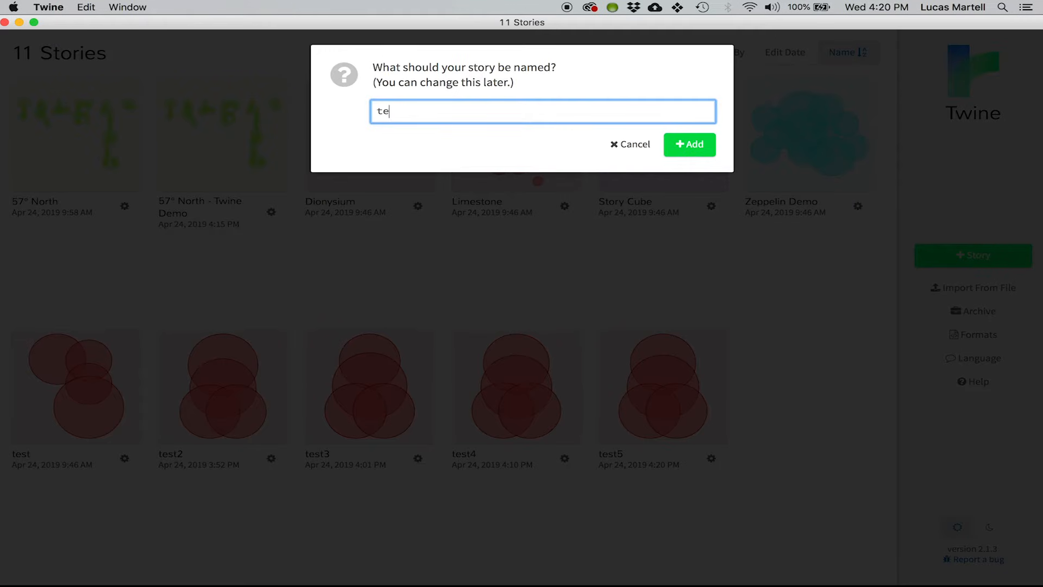
pyautogui.write('st6')
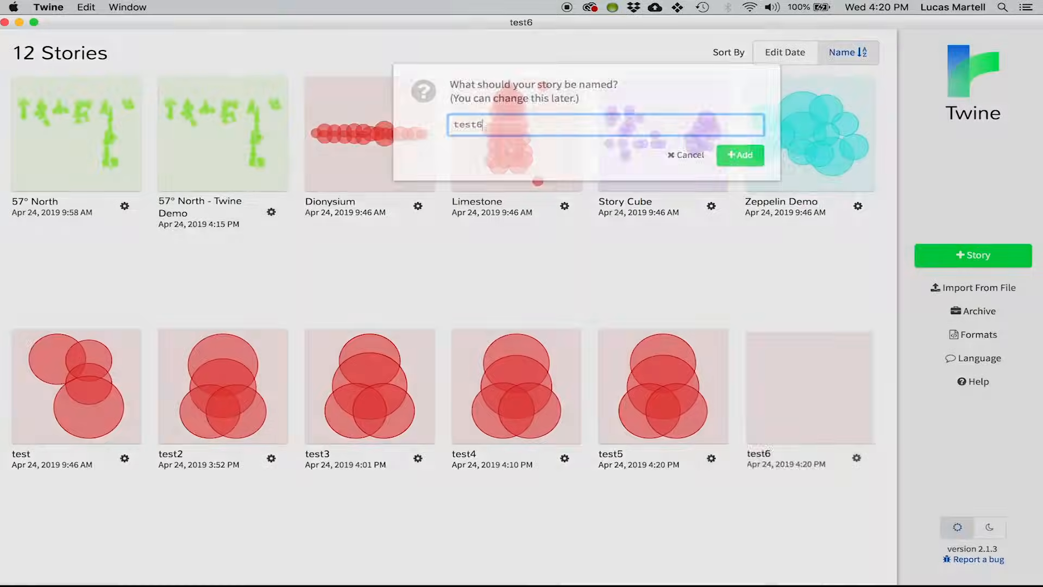
pyautogui.click(739, 155)
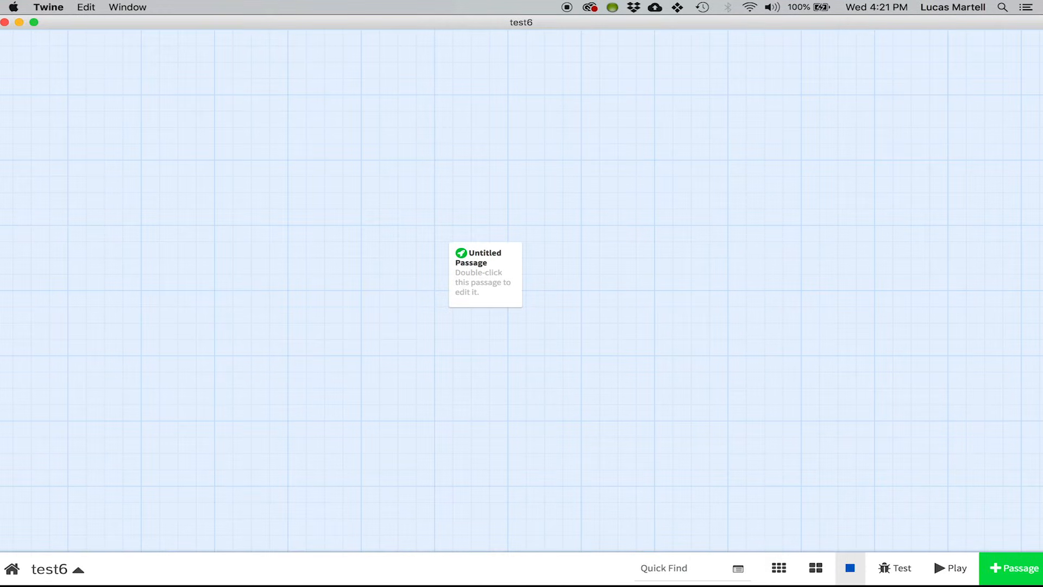
pyautogui.moveTo(153, 5)
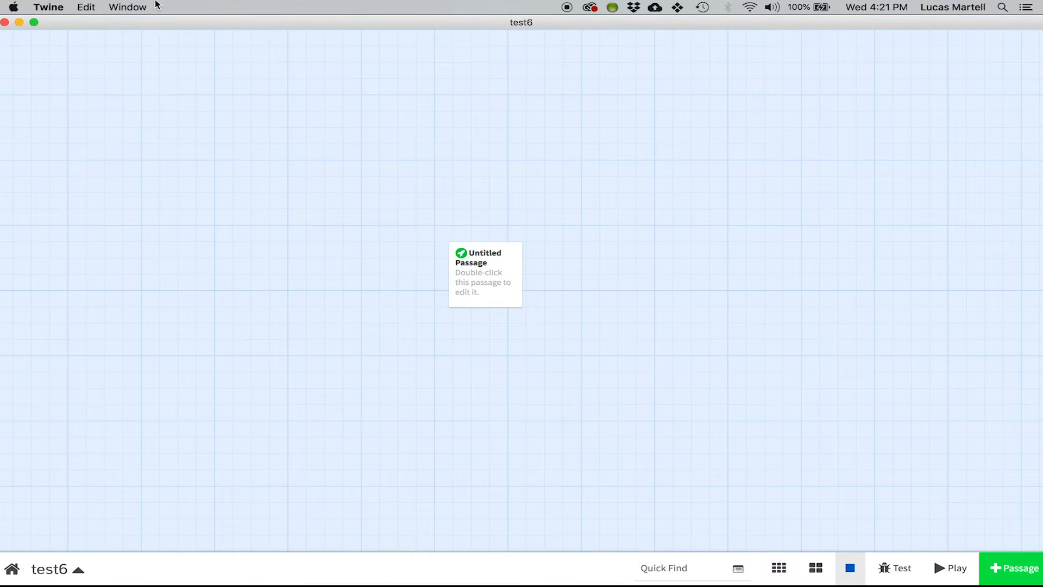
# Replace the untitled passage's text with the link [[Start the game]] and close the editor.
pyautogui.click(484, 273)
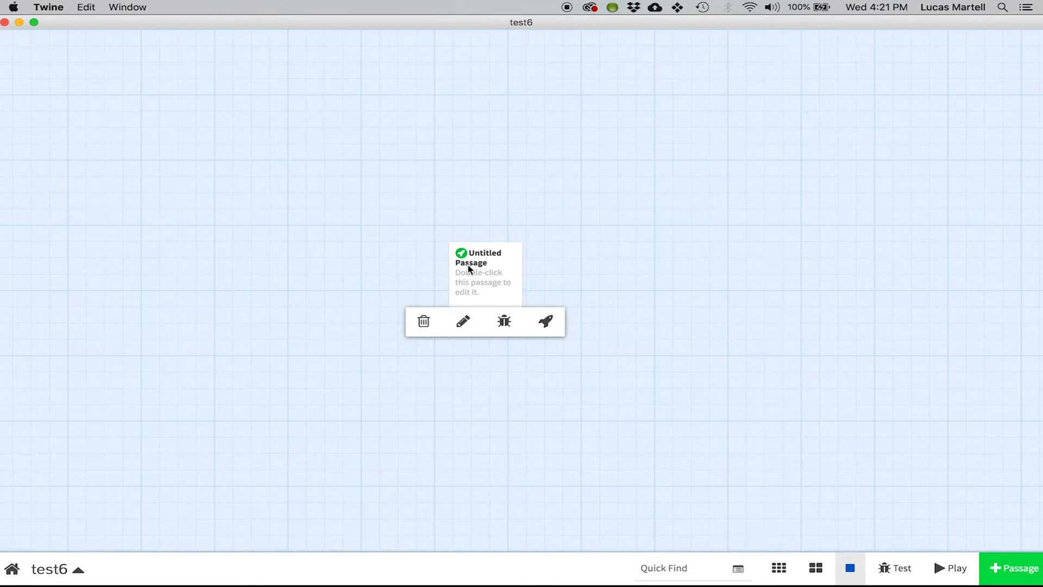
pyautogui.moveTo(476, 273)
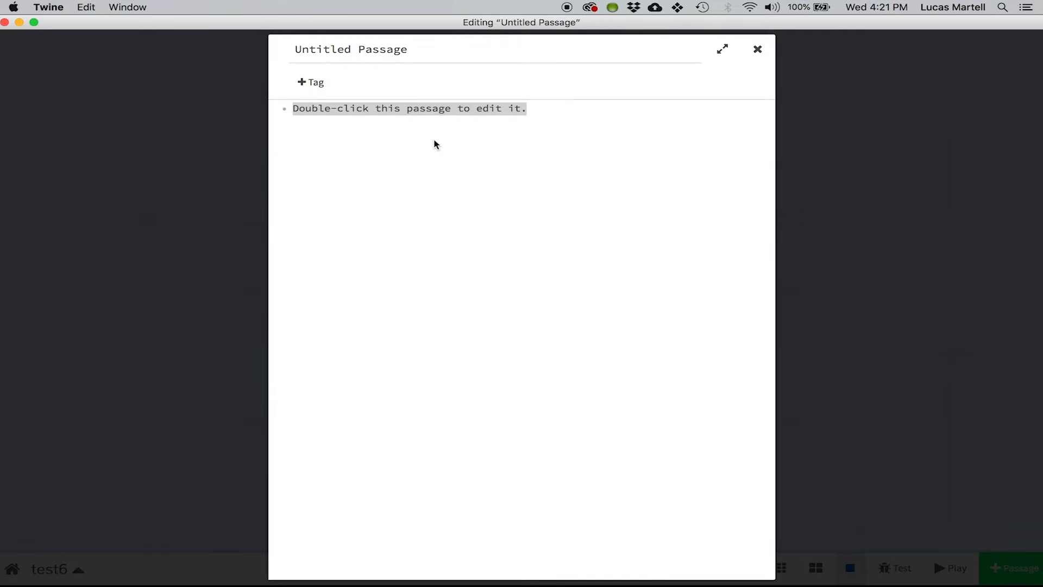
pyautogui.write('[[')
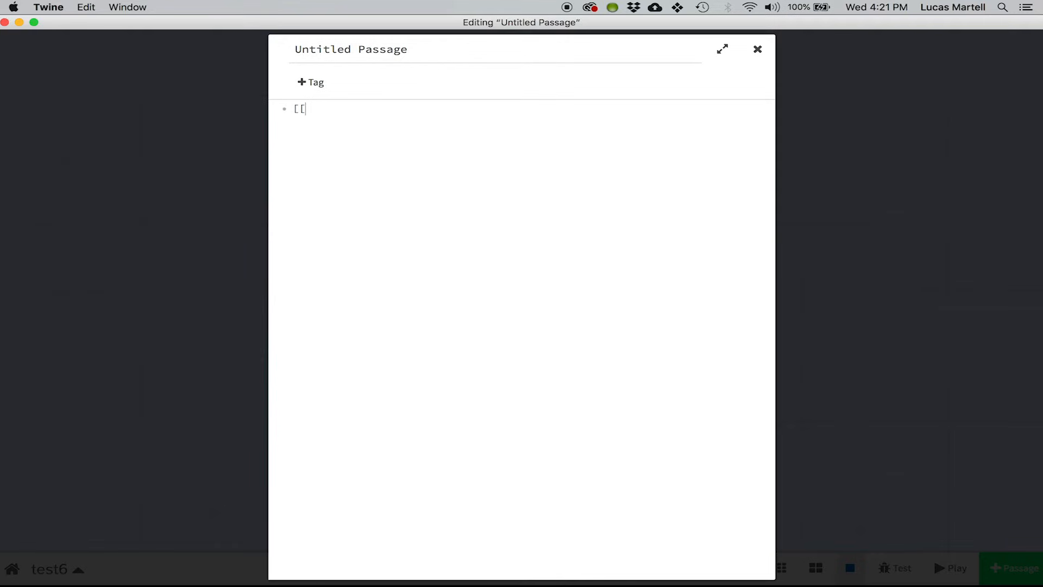
pyautogui.write('Start the g')
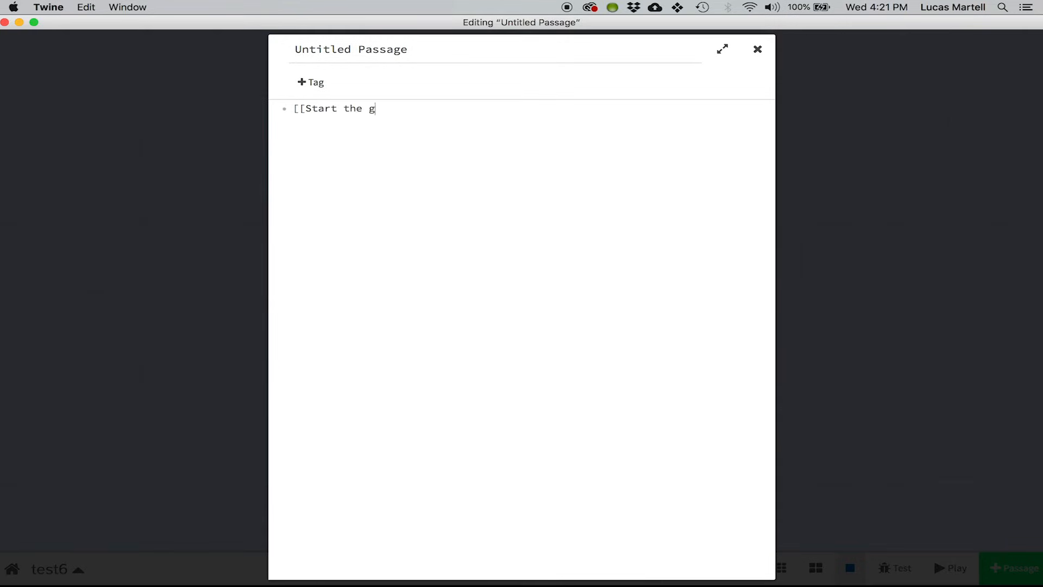
pyautogui.write('ame')
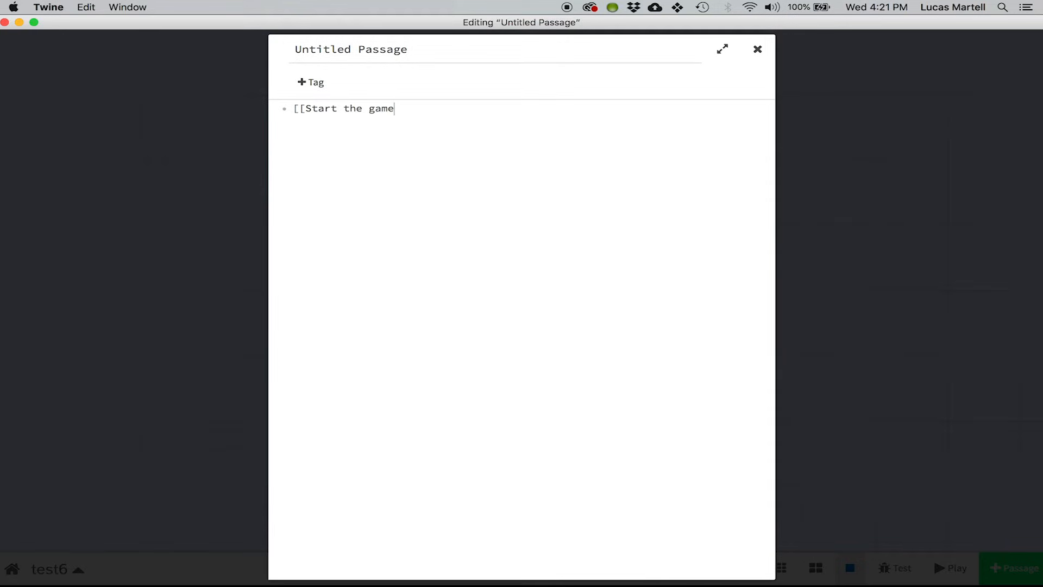
pyautogui.write(']]')
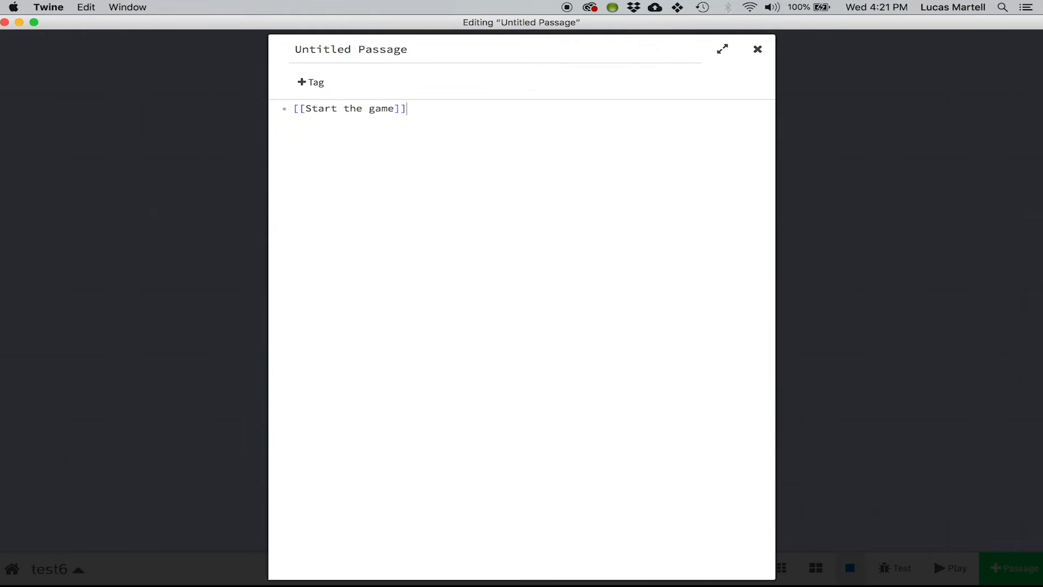
pyautogui.moveTo(306, 107)
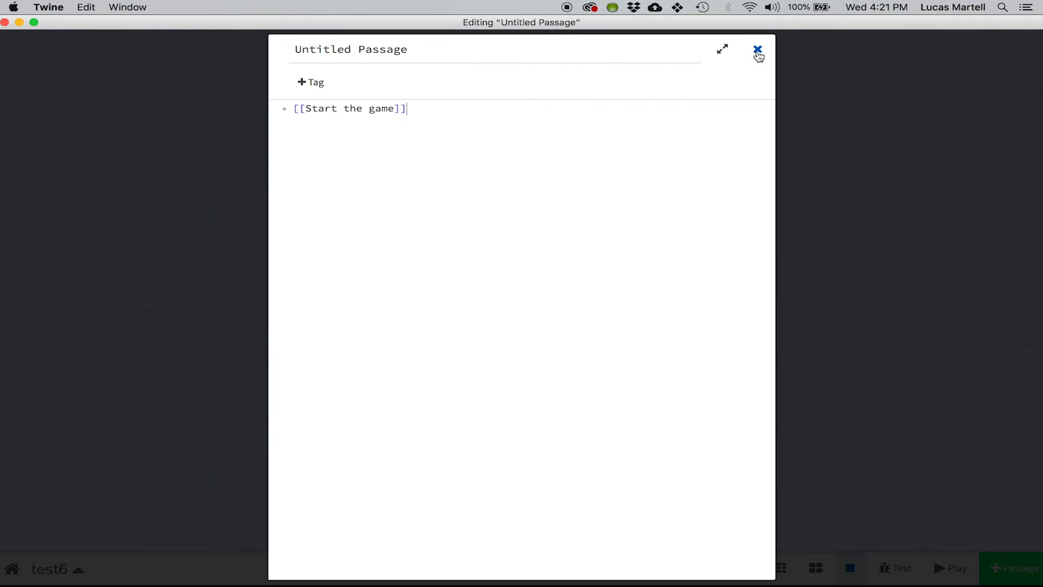
pyautogui.click(757, 50)
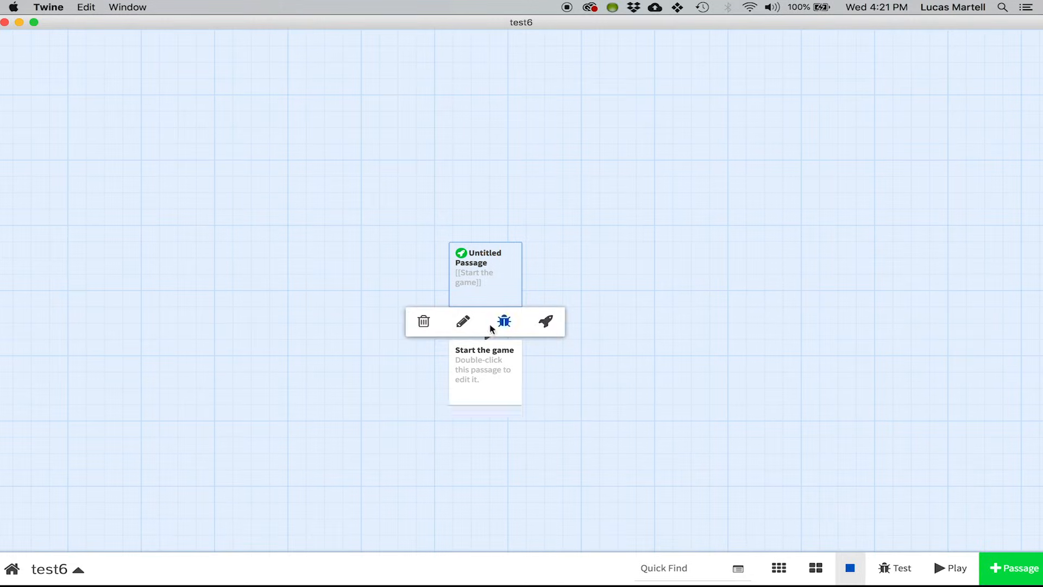
pyautogui.click(503, 321)
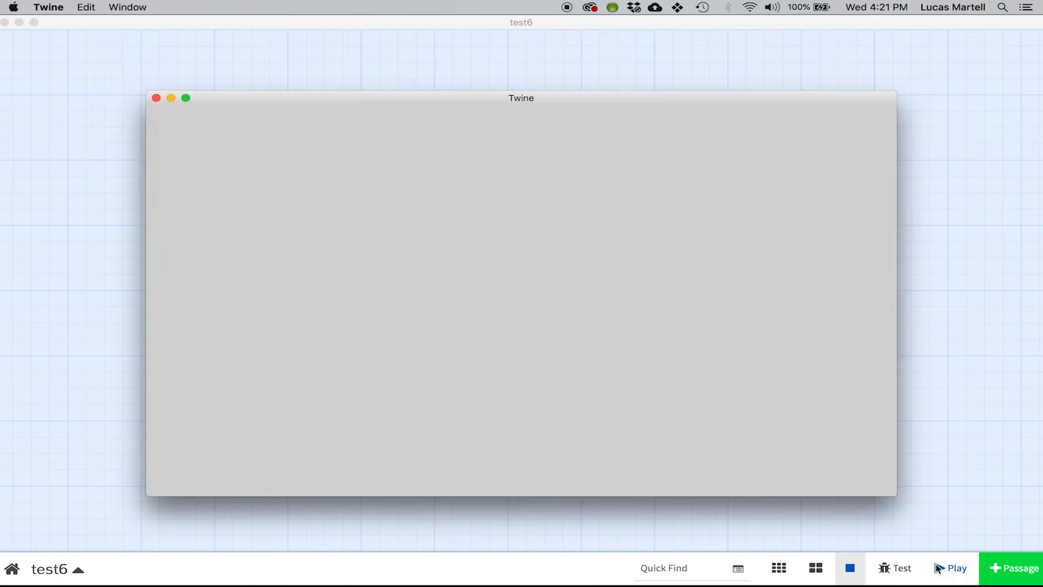
pyautogui.click(956, 567)
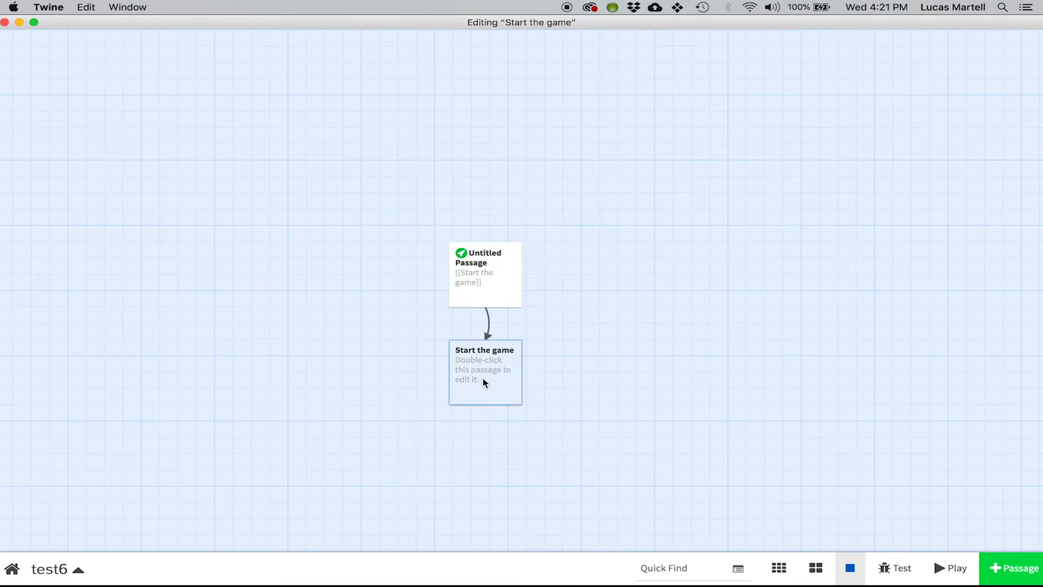
# Give the Start the game passage the text 'Choose an option.'.
pyautogui.doubleClick(484, 371)
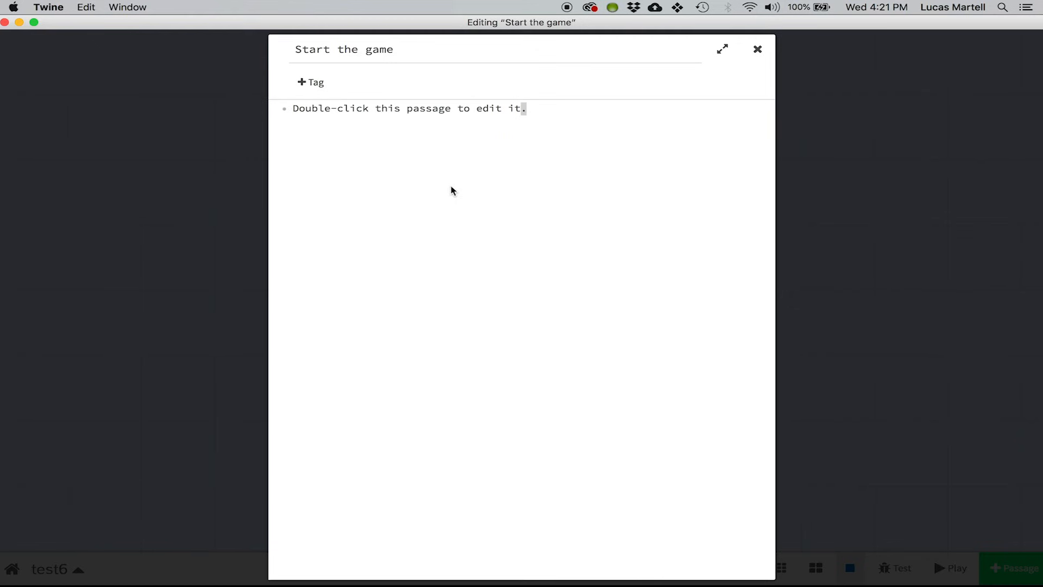
pyautogui.click(526, 109)
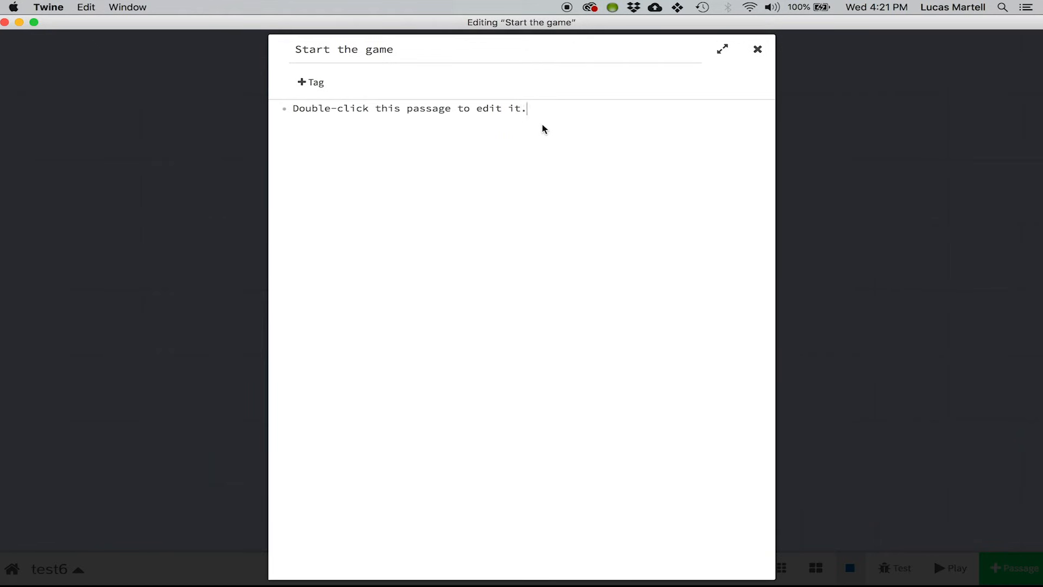
pyautogui.write('Choose a')
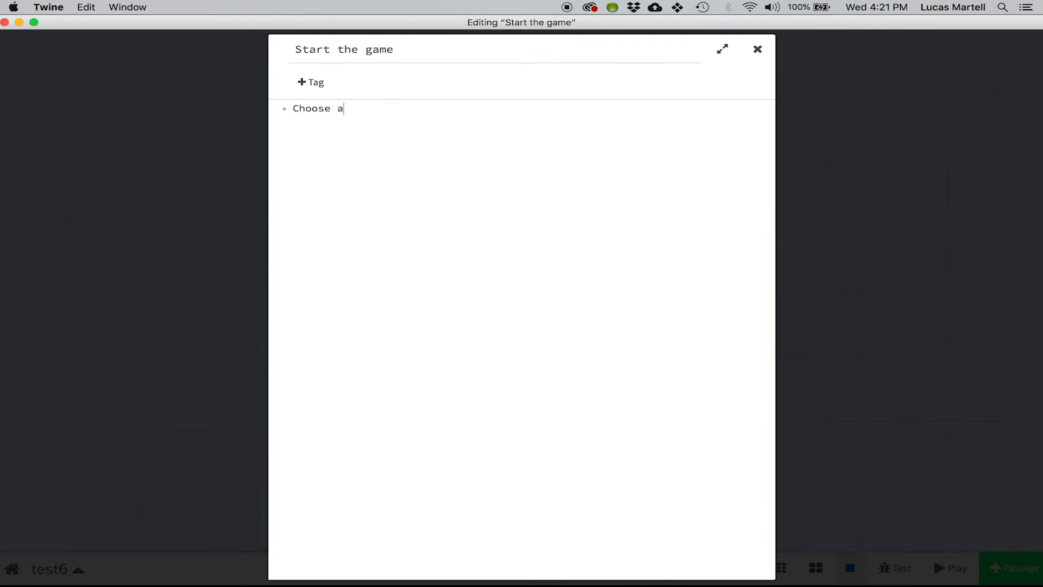
pyautogui.write('n option.')
pyautogui.write('[[')
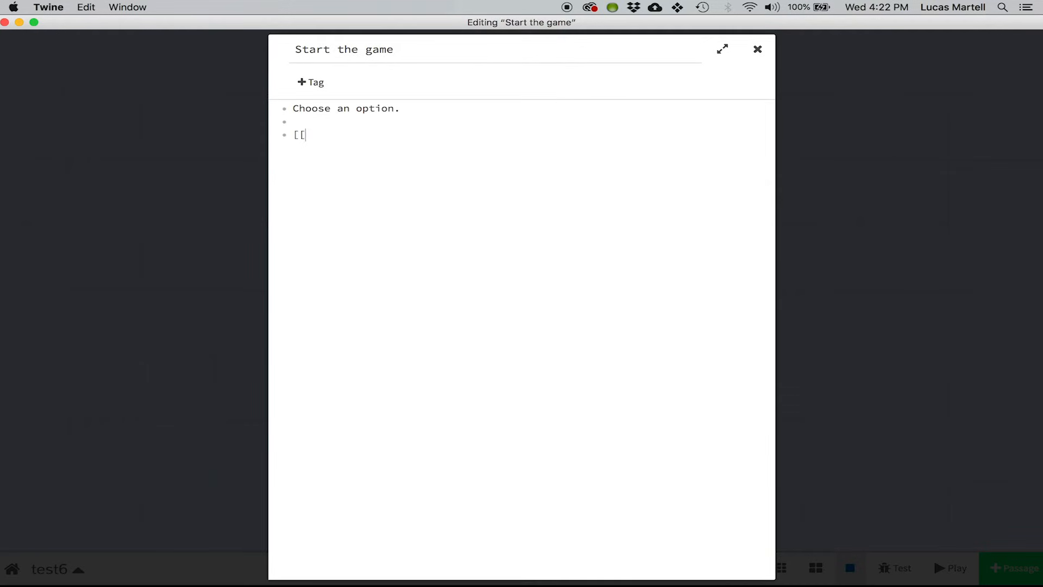
# Add the links [[Option 1]] and [[Option 2|pageName]] below it.
pyautogui.write('O')
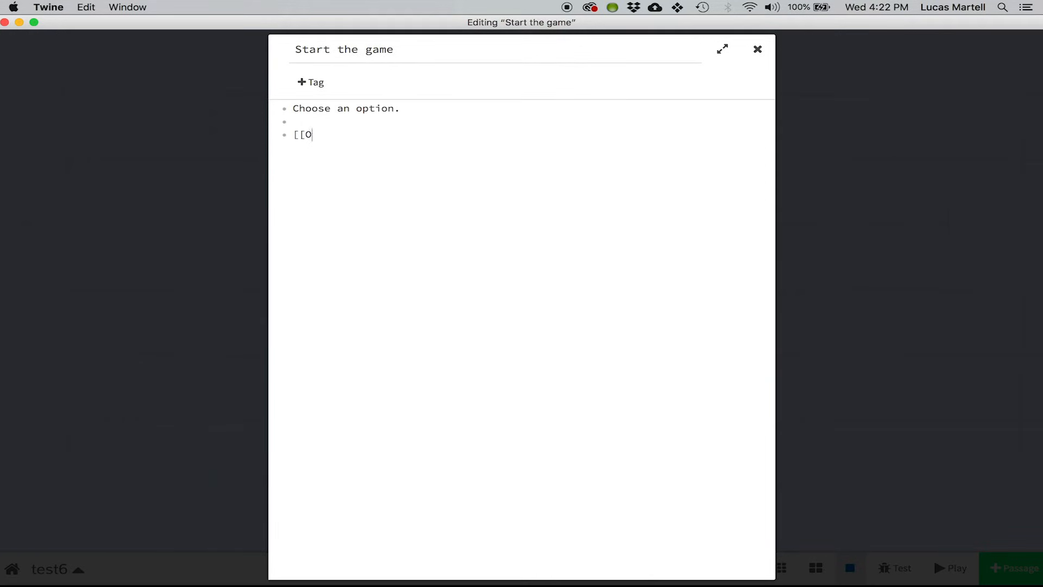
pyautogui.write('ption 1]]')
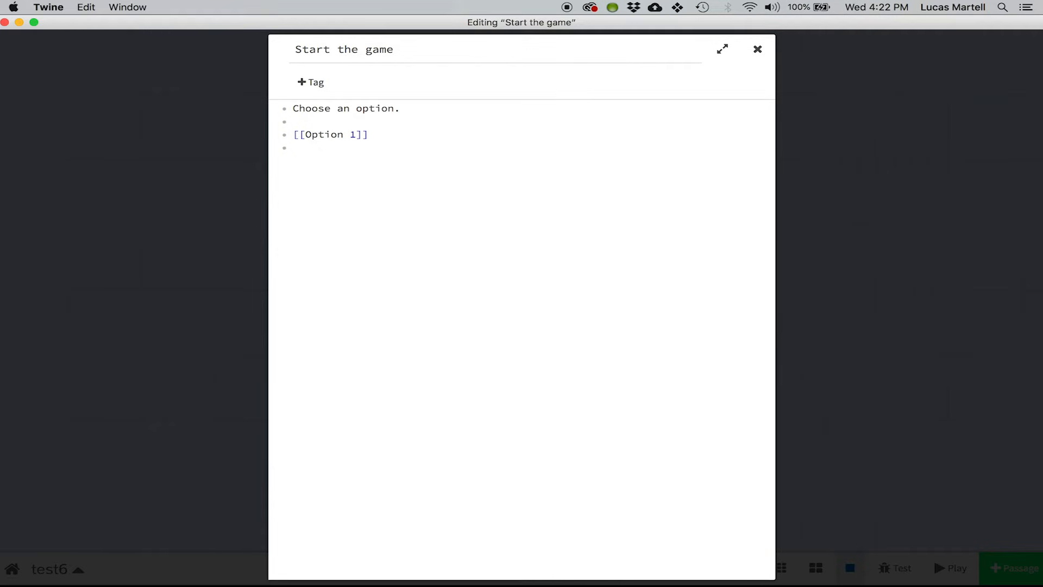
pyautogui.write('[[')
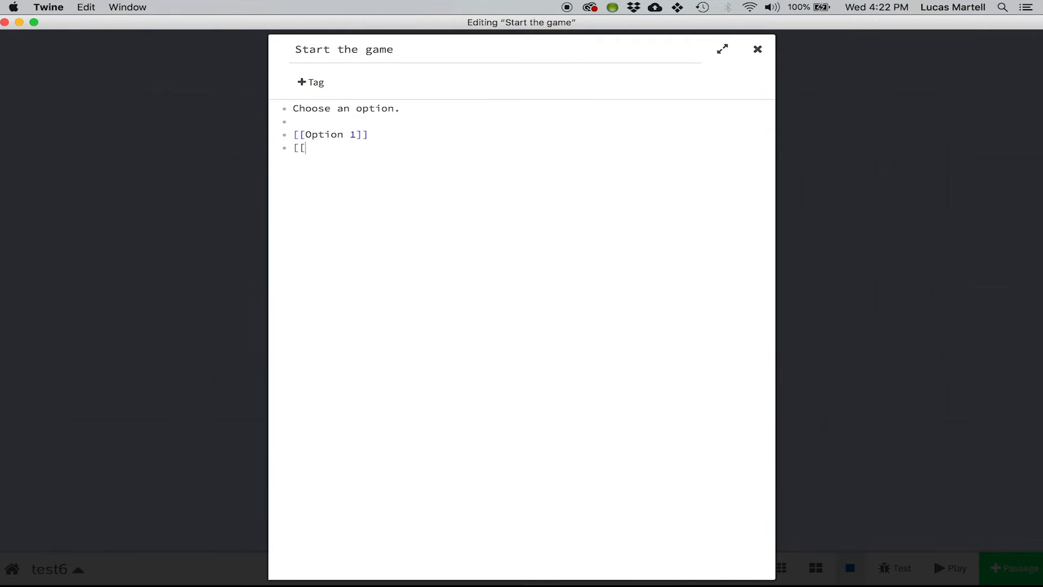
pyautogui.write('O')
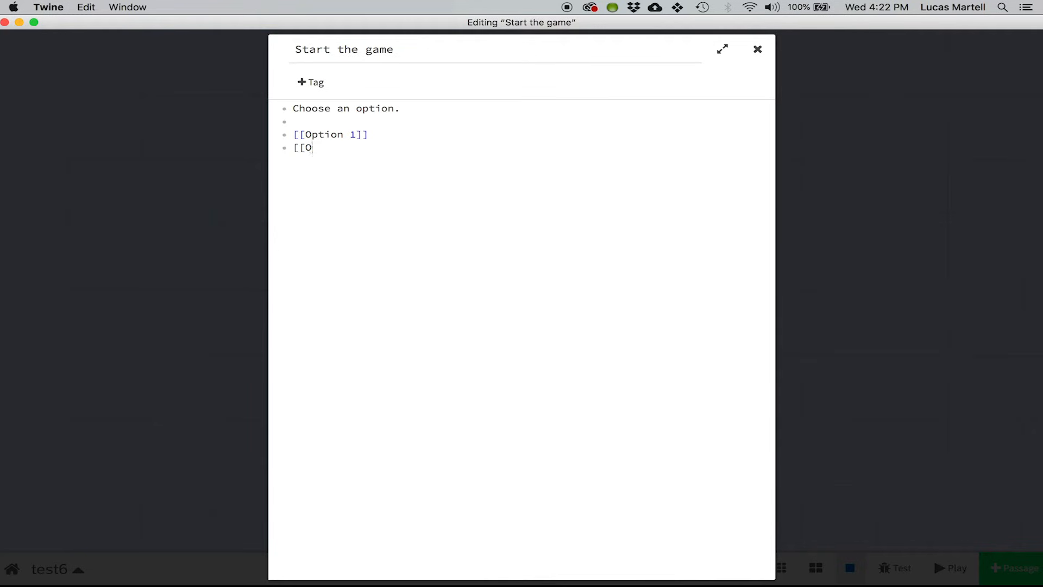
pyautogui.write('ption 2')
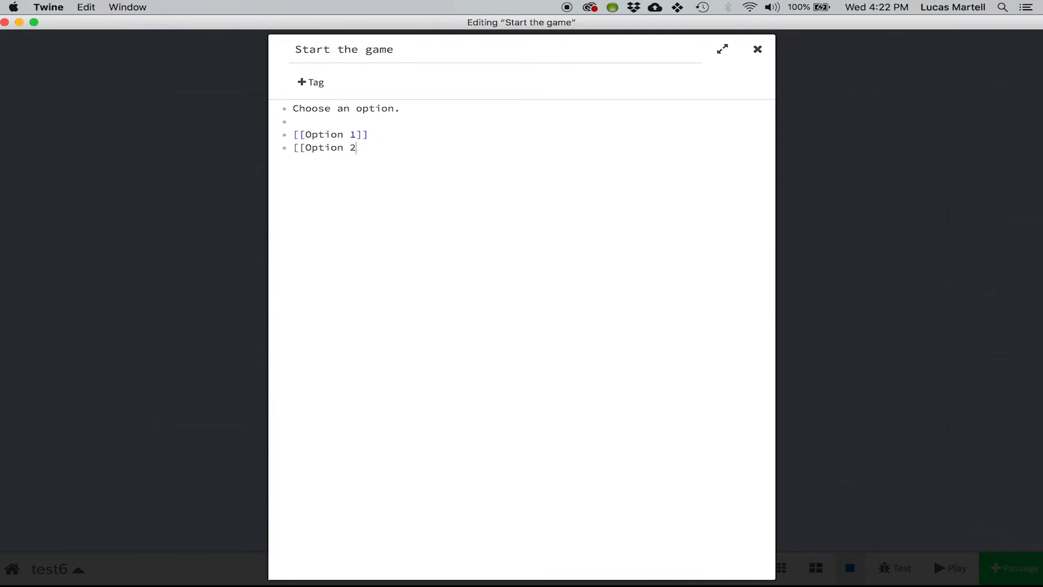
pyautogui.write('|')
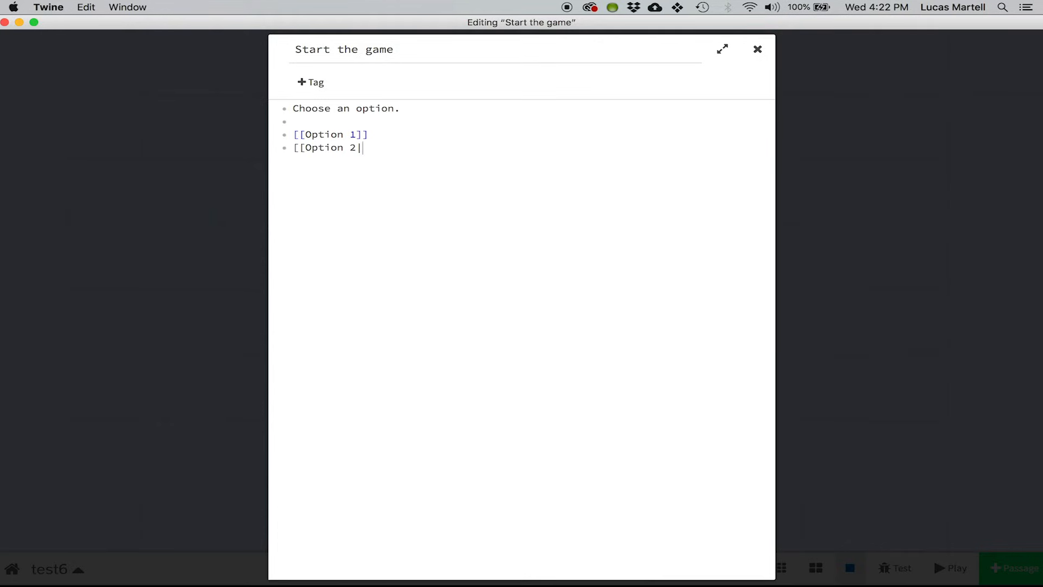
pyautogui.write('pageName')
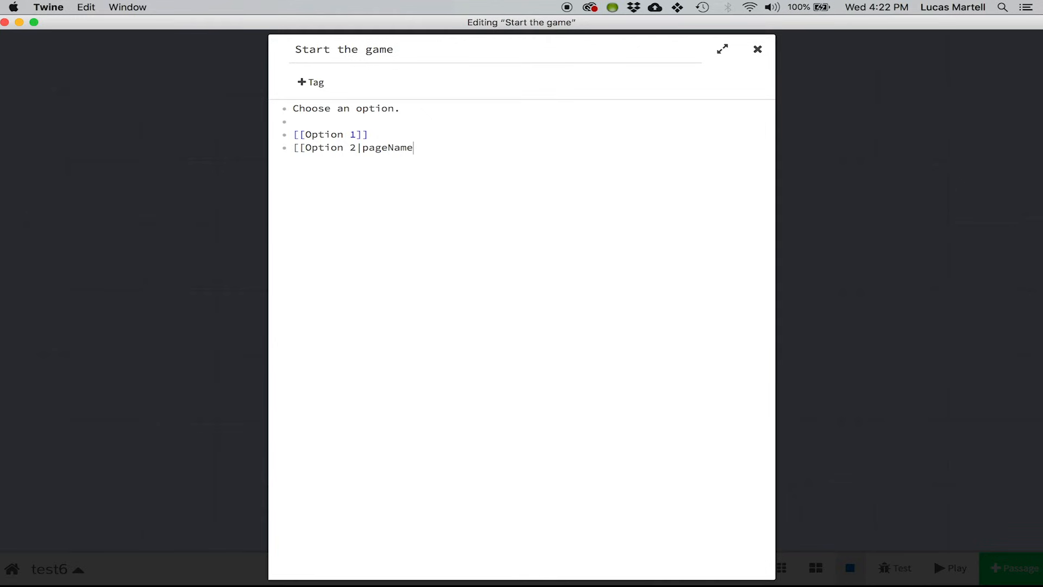
pyautogui.write(']]')
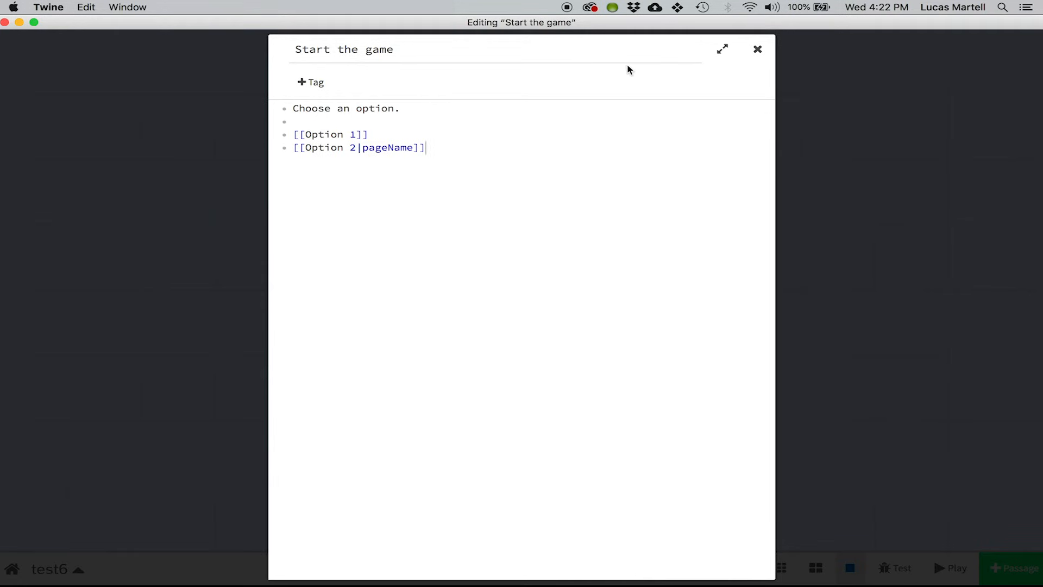
# Play test6 through Start the game into an option page, then close the play window.
pyautogui.click(758, 49)
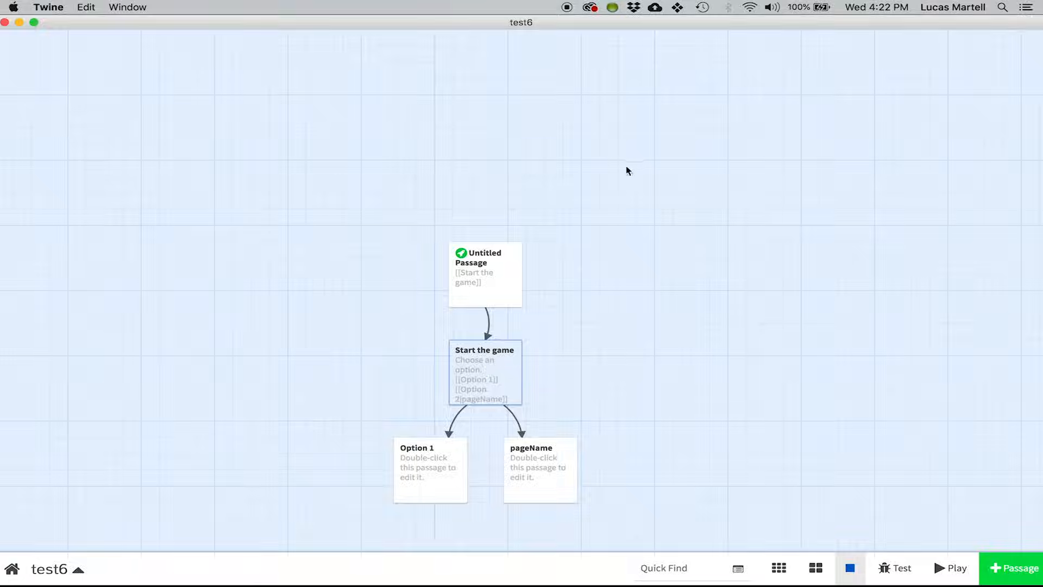
pyautogui.click(540, 470)
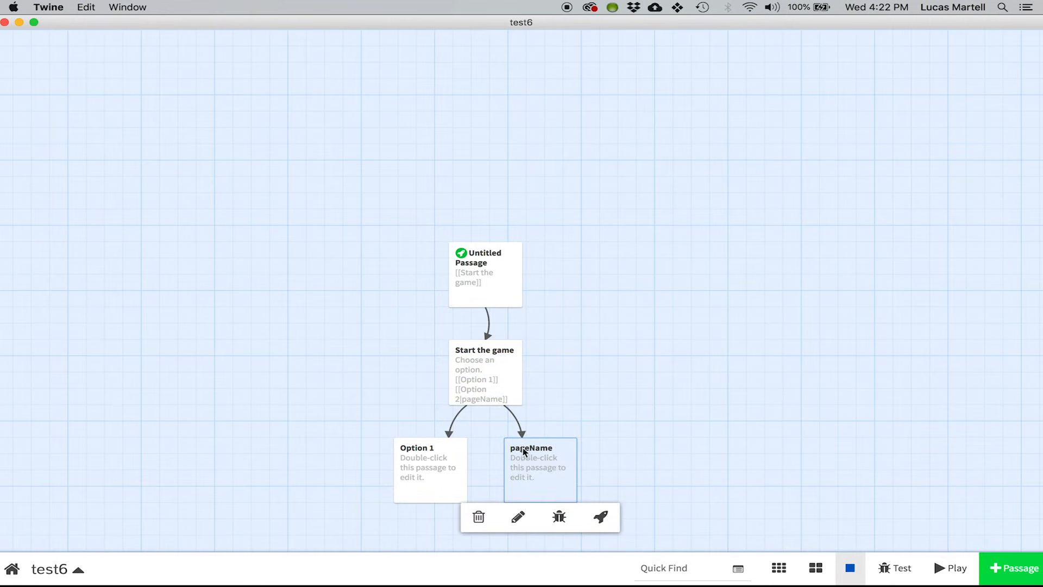
pyautogui.click(677, 456)
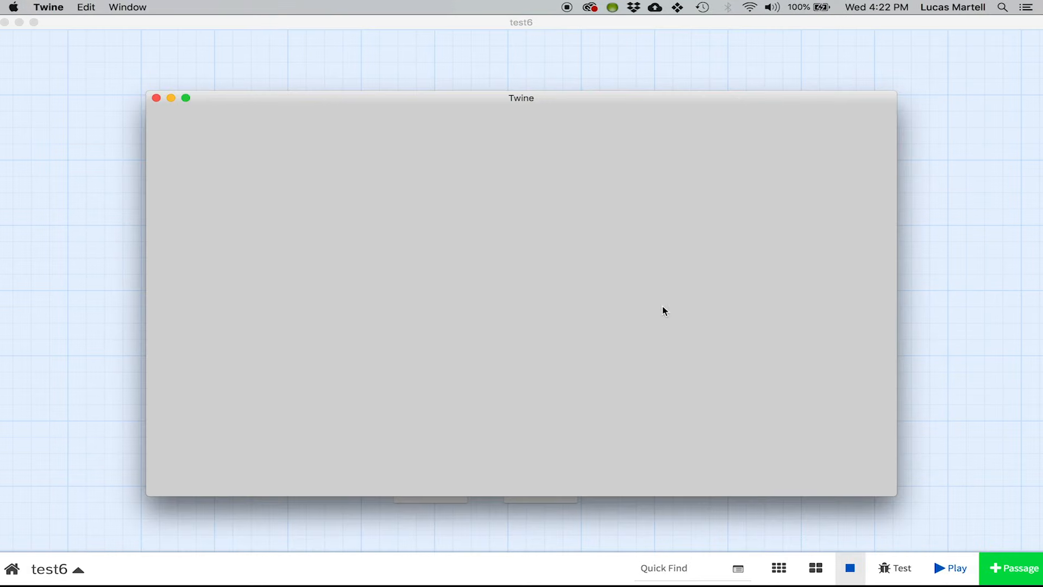
pyautogui.click(955, 567)
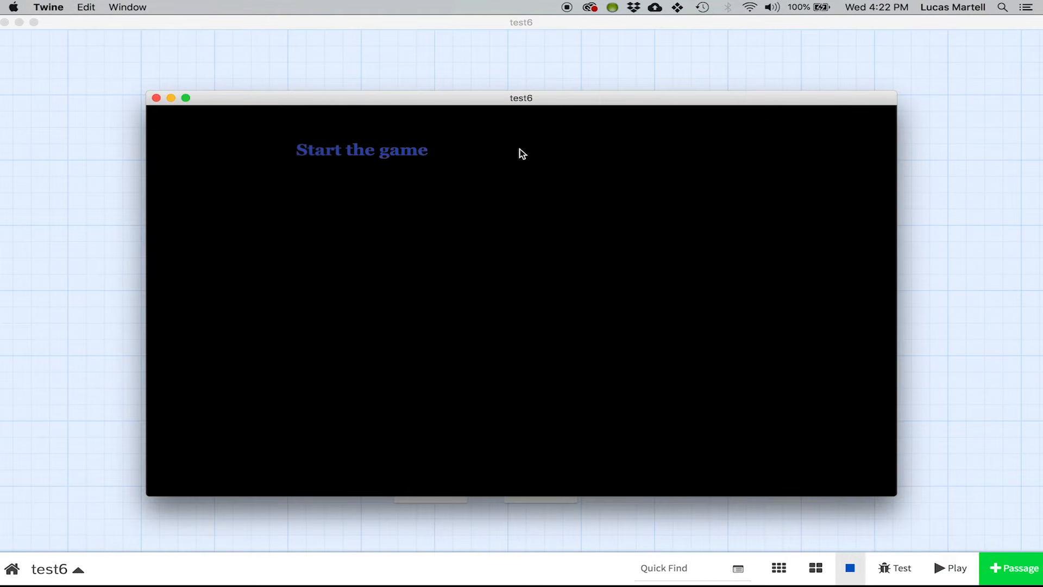
pyautogui.click(360, 149)
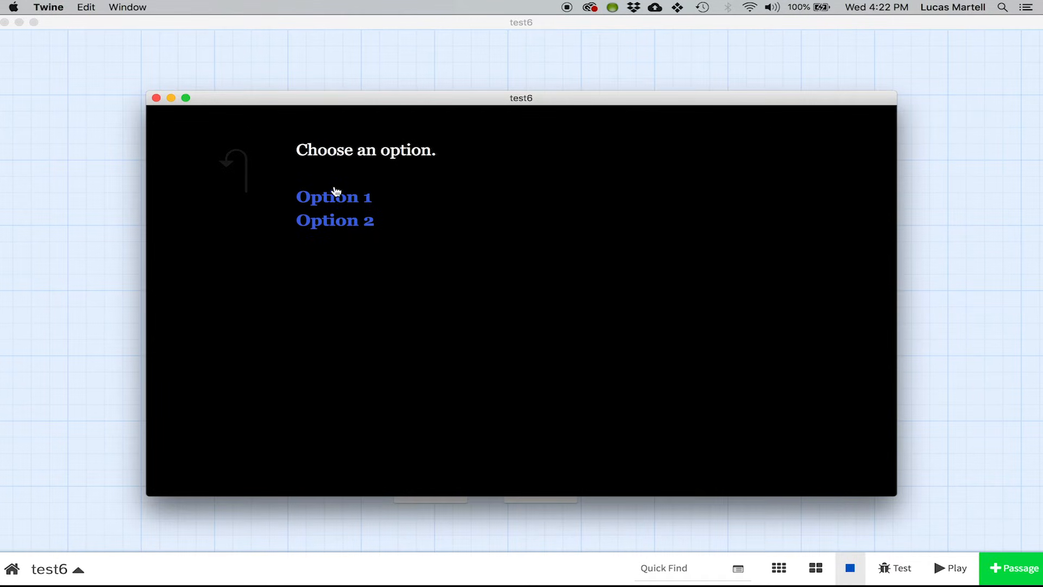
pyautogui.moveTo(342, 234)
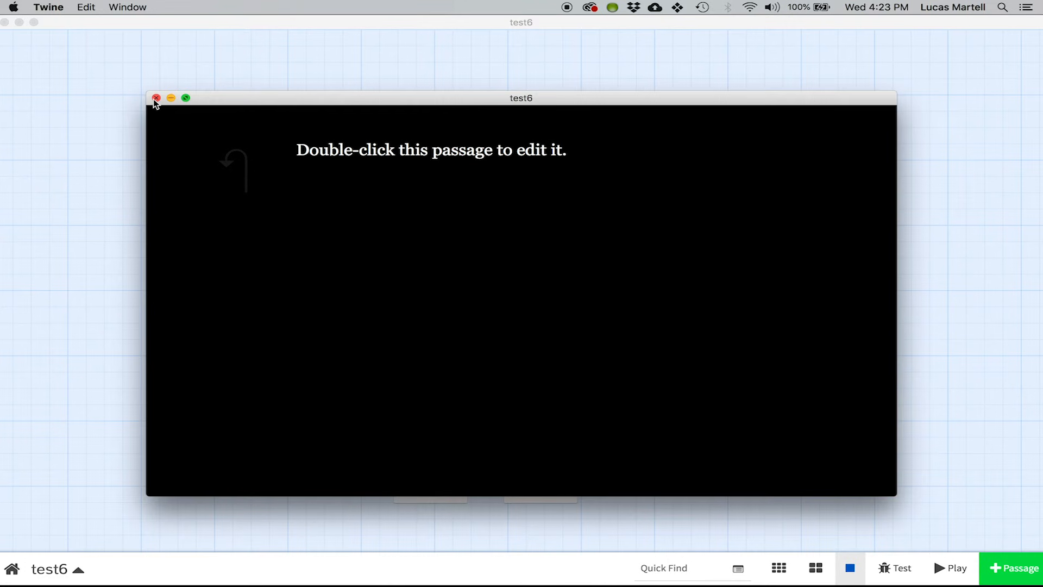
pyautogui.click(156, 98)
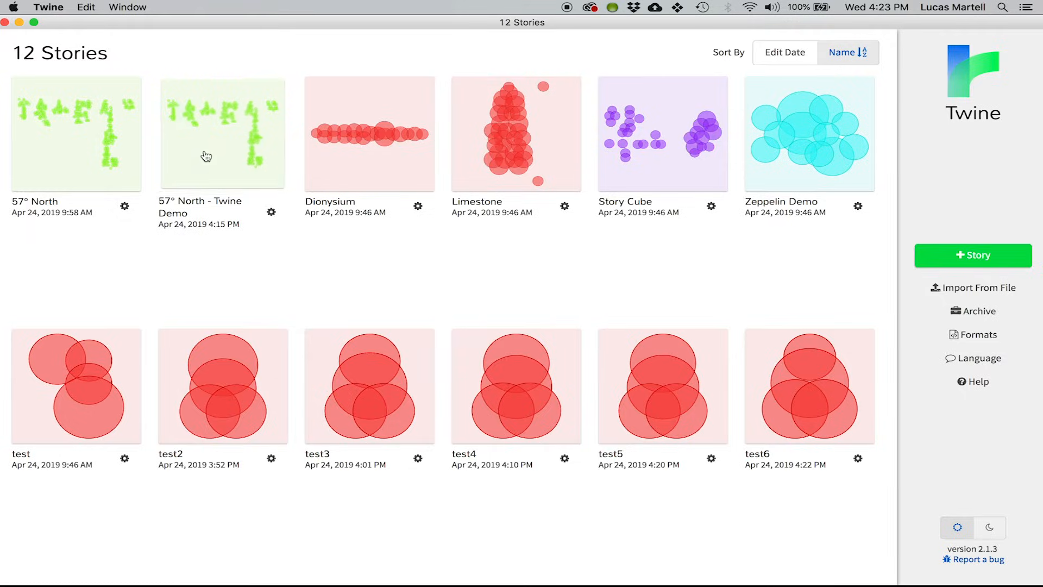
# Open the 57° North - Twine Demo story map with no passage selected.
pyautogui.doubleClick(222, 132)
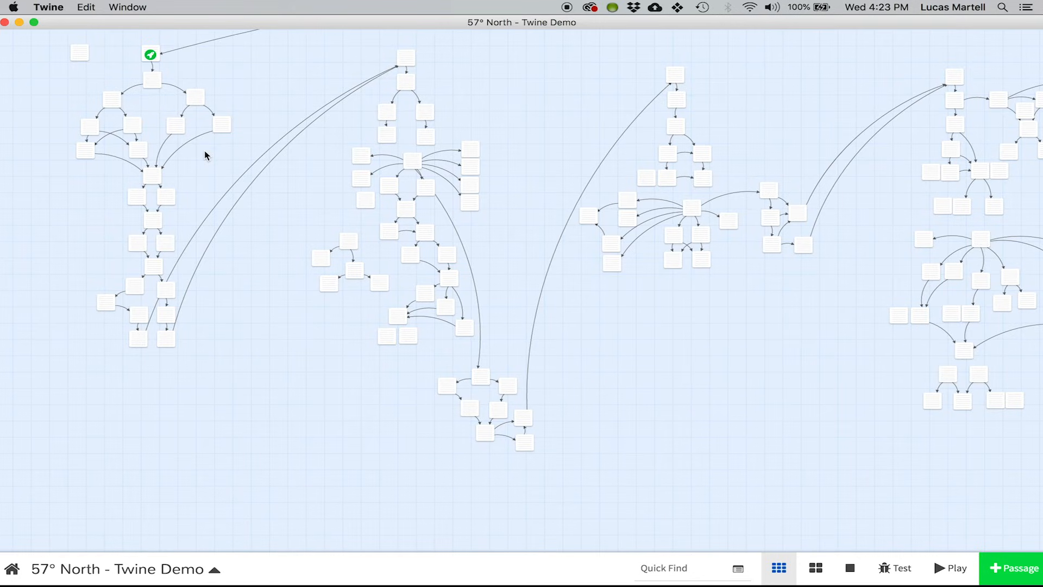
pyautogui.moveTo(166, 143)
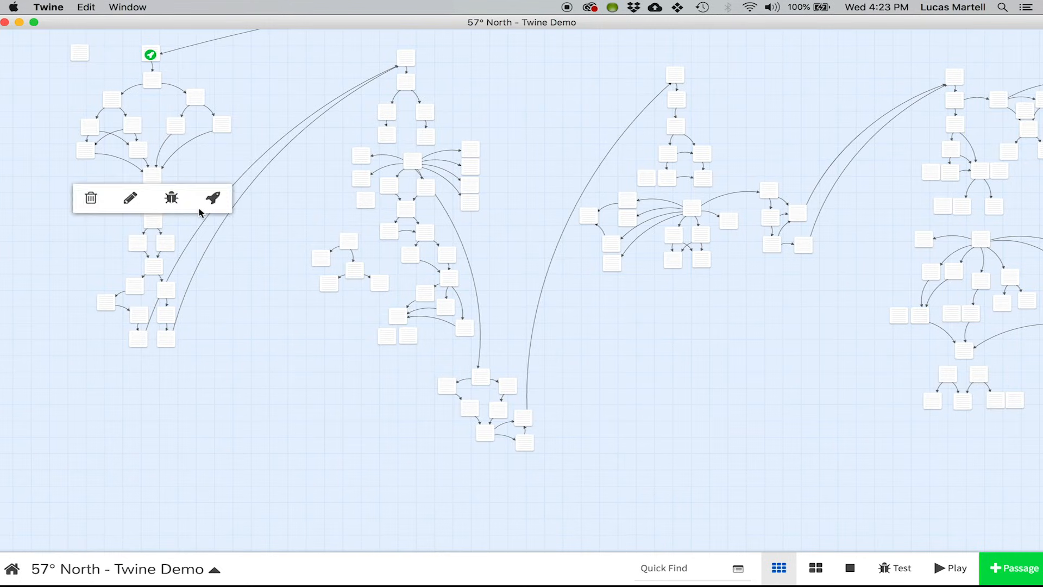
pyautogui.click(295, 347)
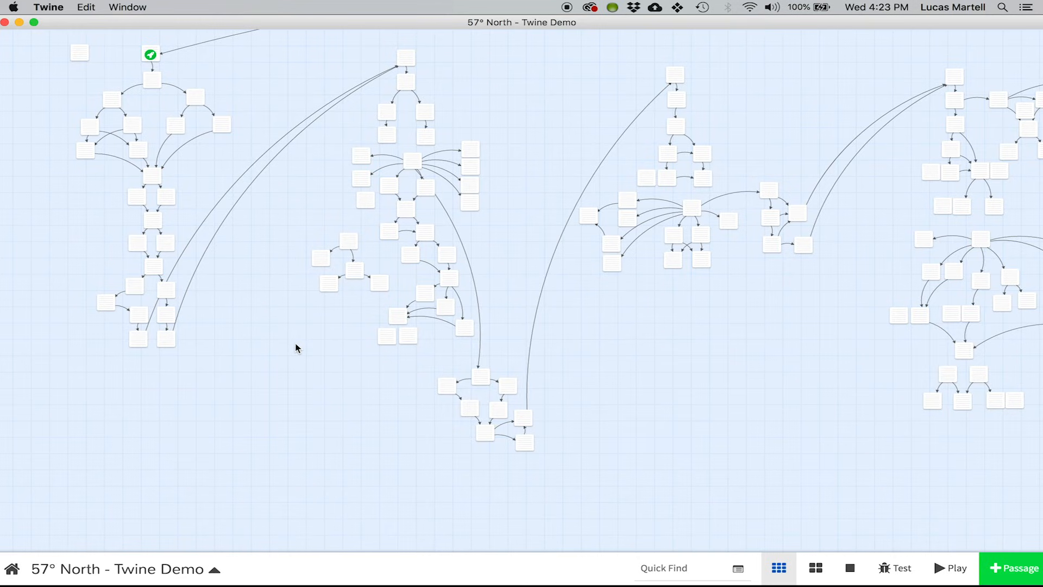
pyautogui.moveTo(285, 324)
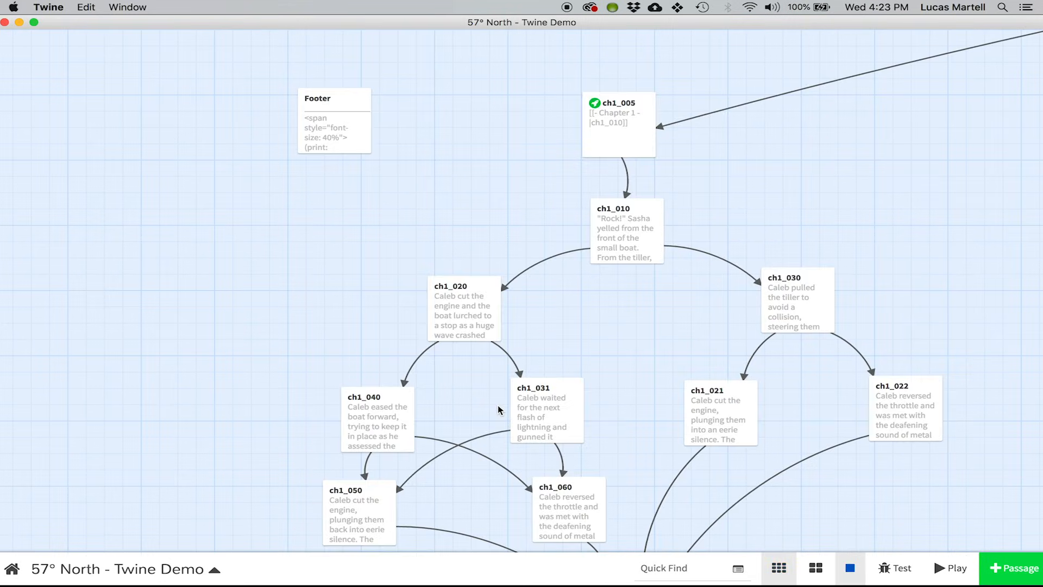
# Locate ch1_110 on the map and open passage ch1_120 in the editor.
pyautogui.scroll(-3)
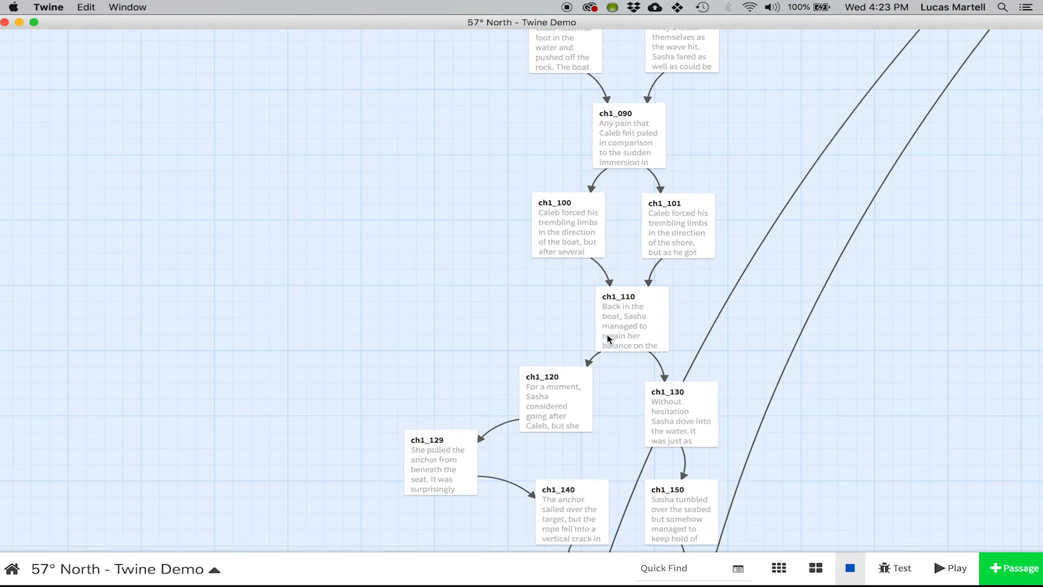
pyautogui.click(631, 319)
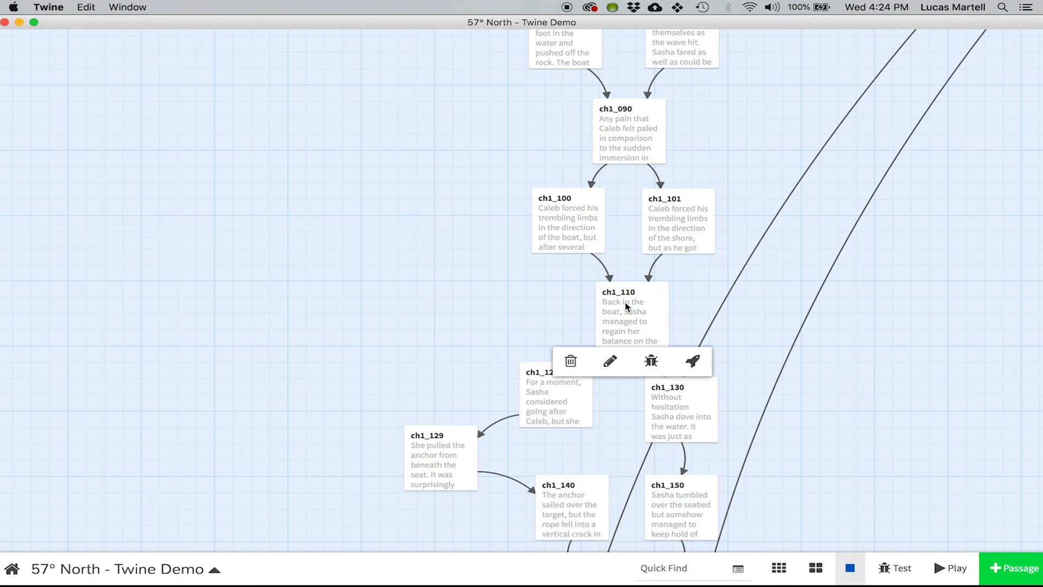
pyautogui.click(549, 306)
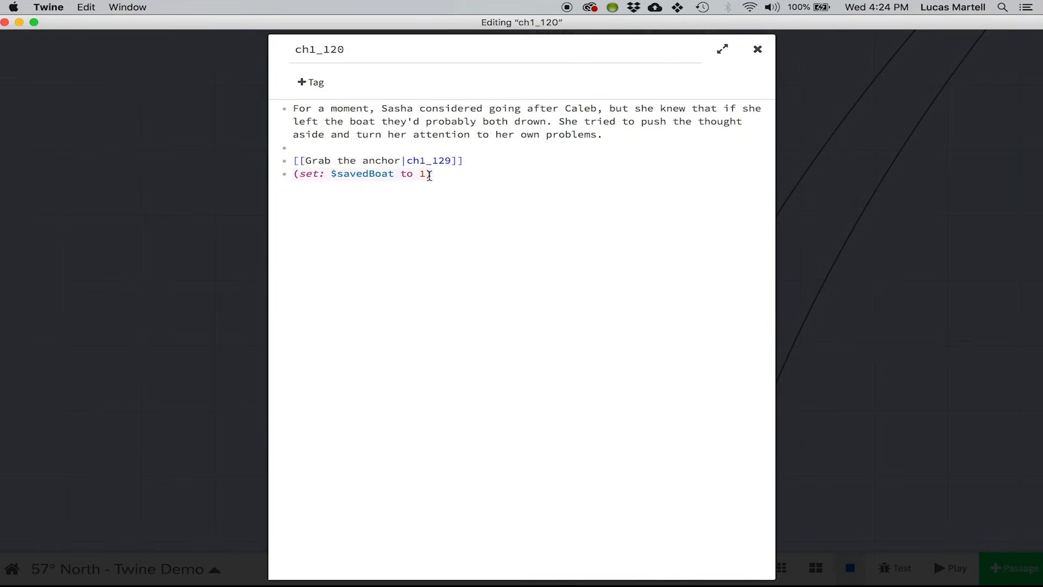
# Add the closing parenthesis so the macro reads (set: $savedBoat to 1).
pyautogui.write(')')
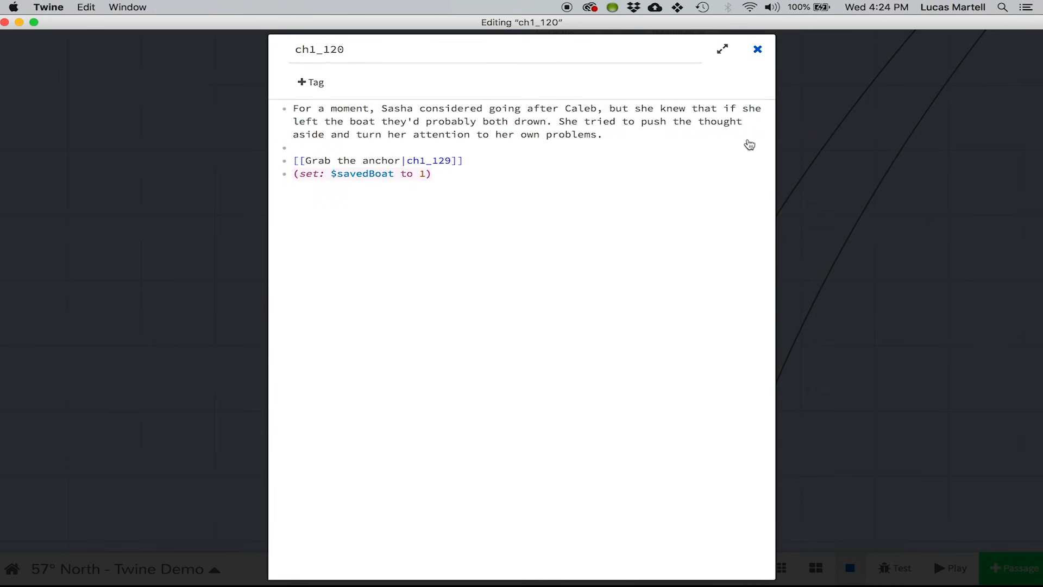
# Switch from ch1_120 to editing ch2_010, which branches on $savedBoat to Look for Caleb or Continue.
pyautogui.click(757, 49)
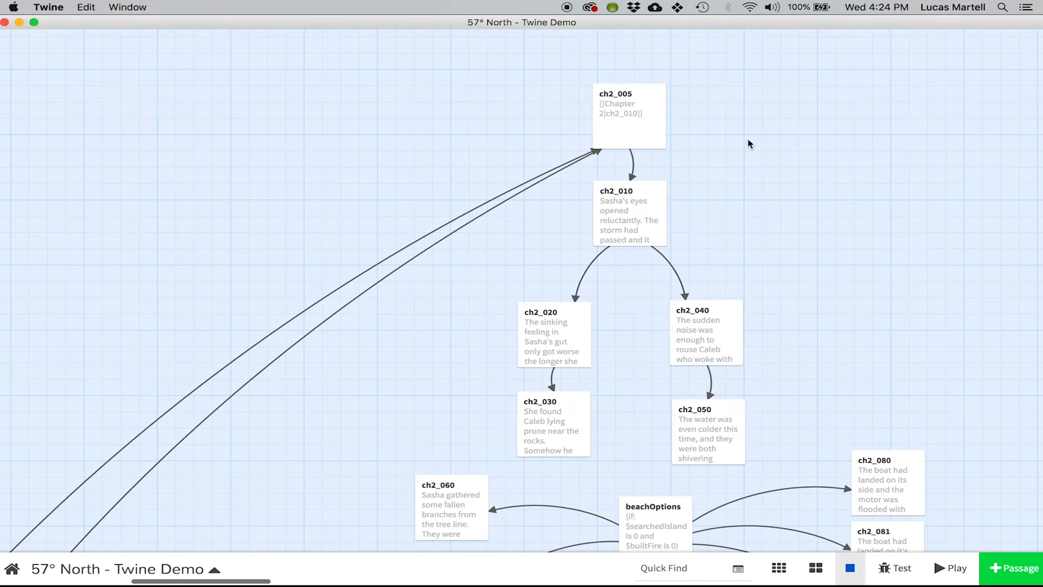
pyautogui.click(628, 214)
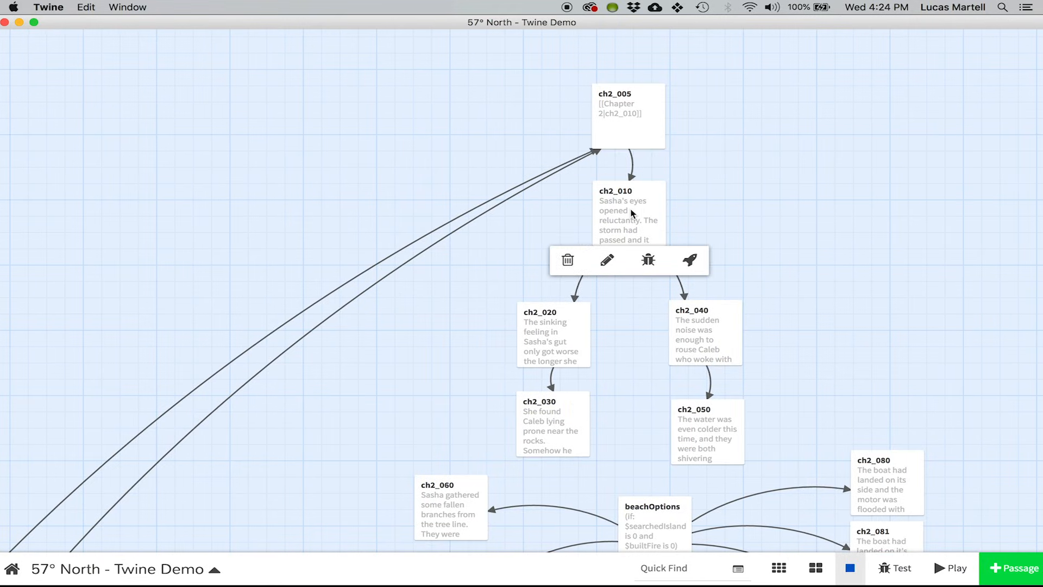
pyautogui.moveTo(625, 214)
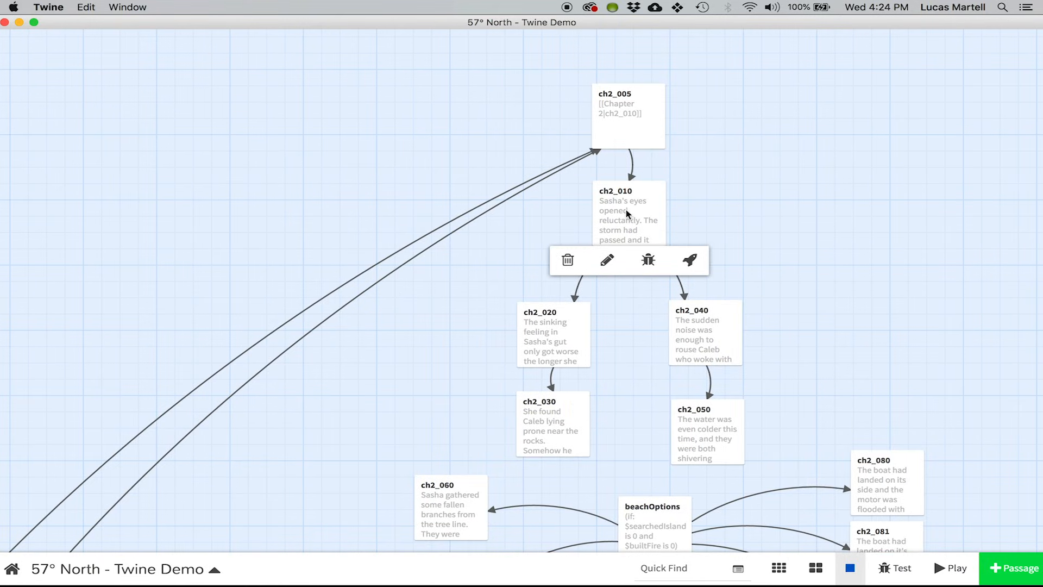
pyautogui.click(607, 260)
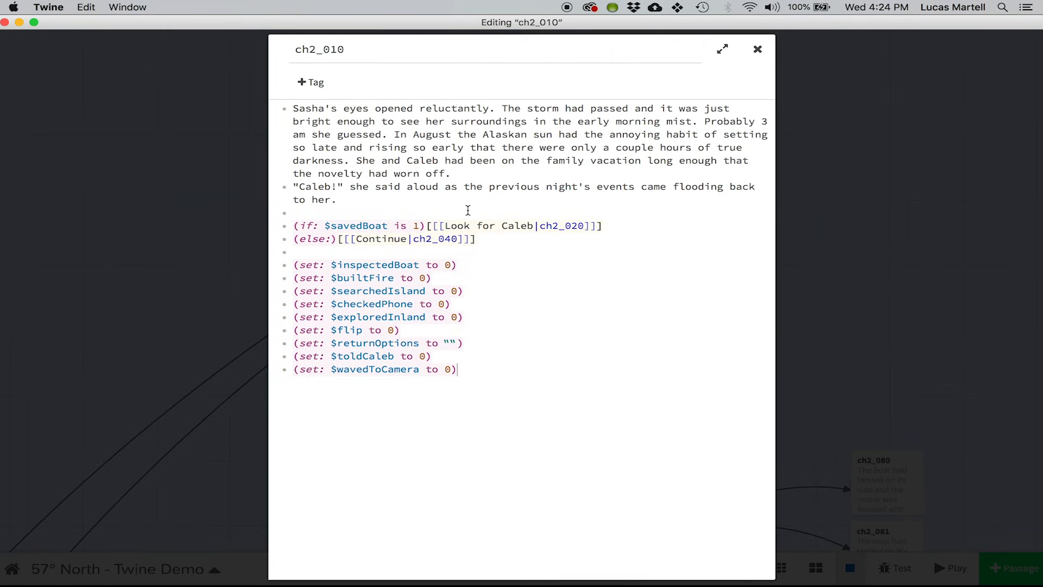